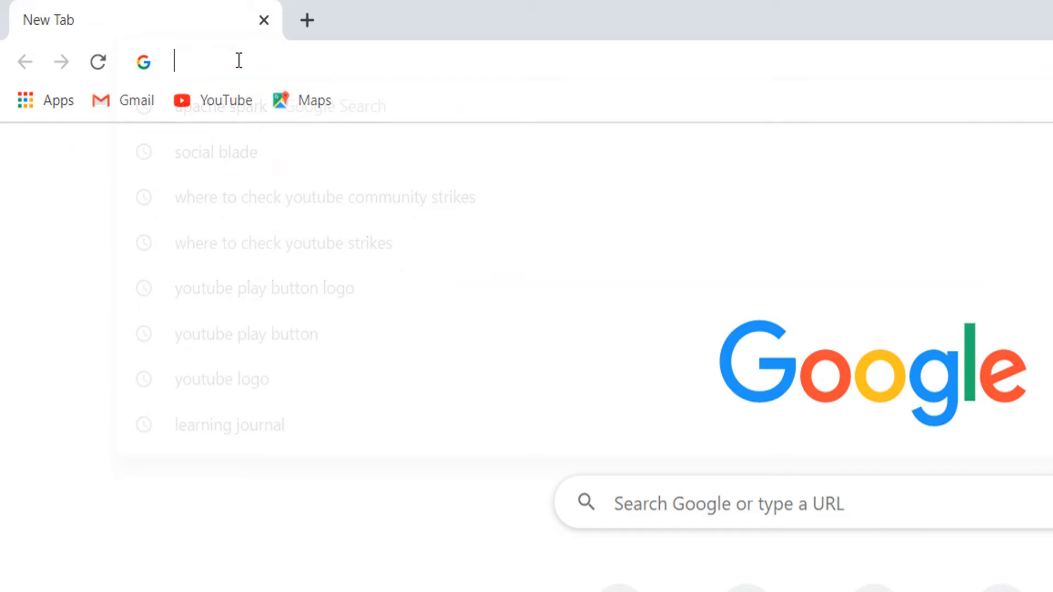
Search 'apache spark' and open the Apache Spark group on mvnrepository.com
{"action": "type", "text": "apache spark"}
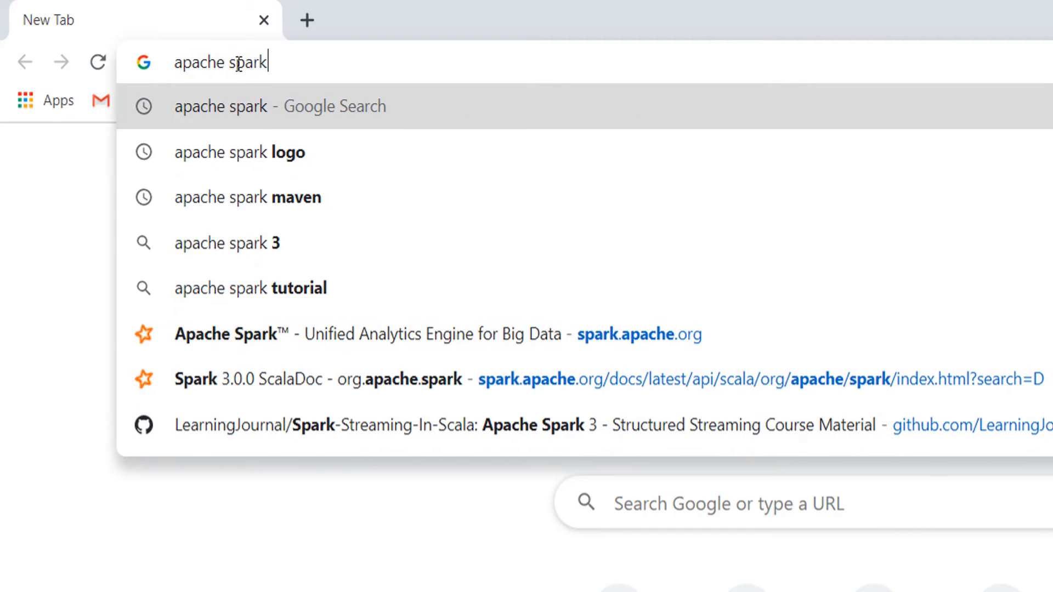
{"action": "left_click", "coordinate": [247, 197]}
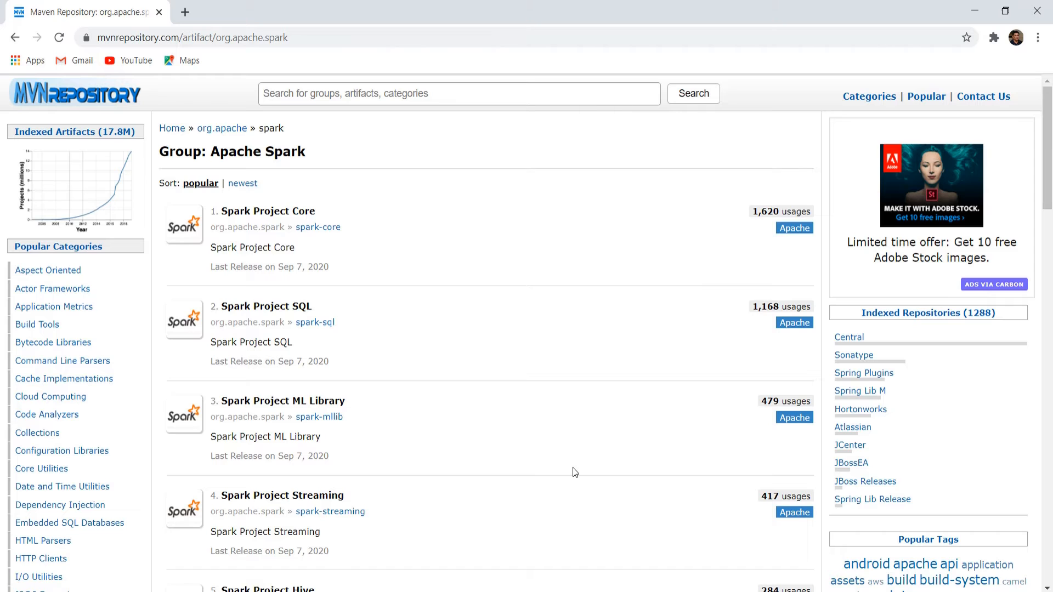
Scroll the Spark group list and open the spark-sql-kafka-0-10 artifact page
{"action": "scroll", "scroll_direction": "down", "scroll_amount": 3}
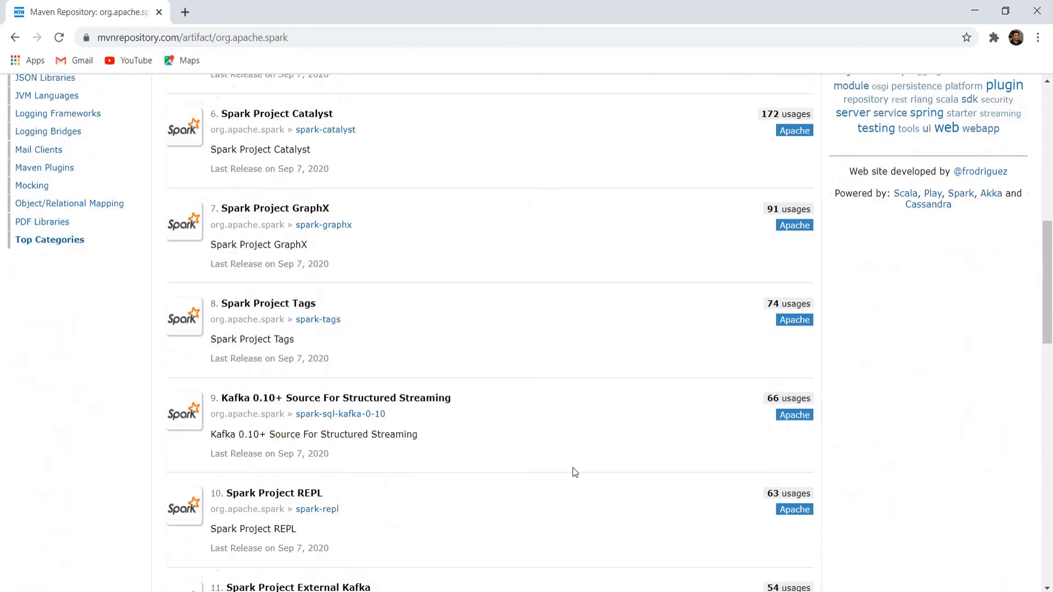
{"action": "scroll", "scroll_direction": "down", "scroll_amount": 3}
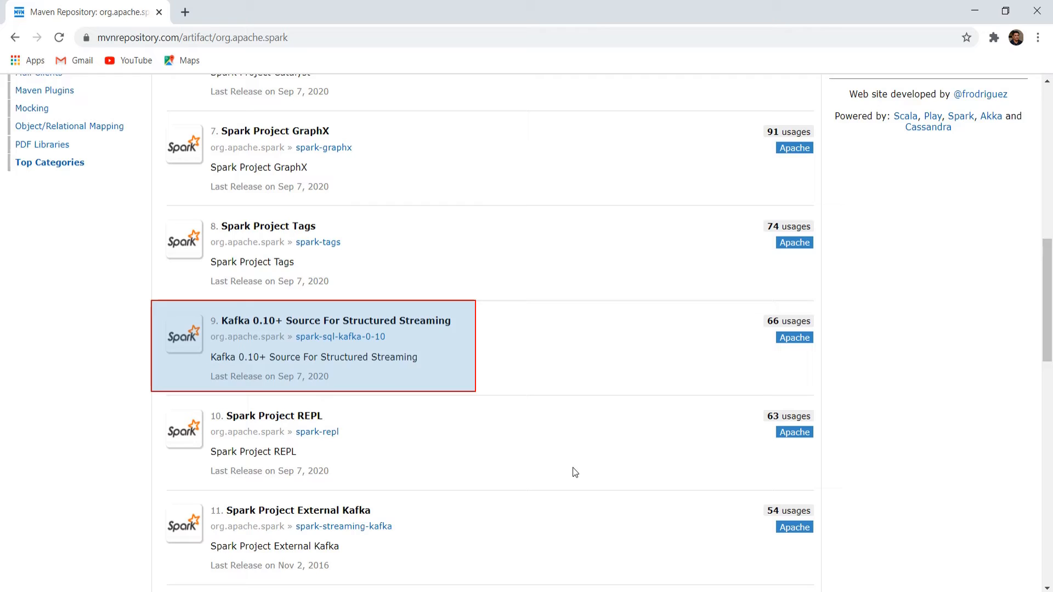
{"action": "scroll", "scroll_direction": "down", "scroll_amount": 3}
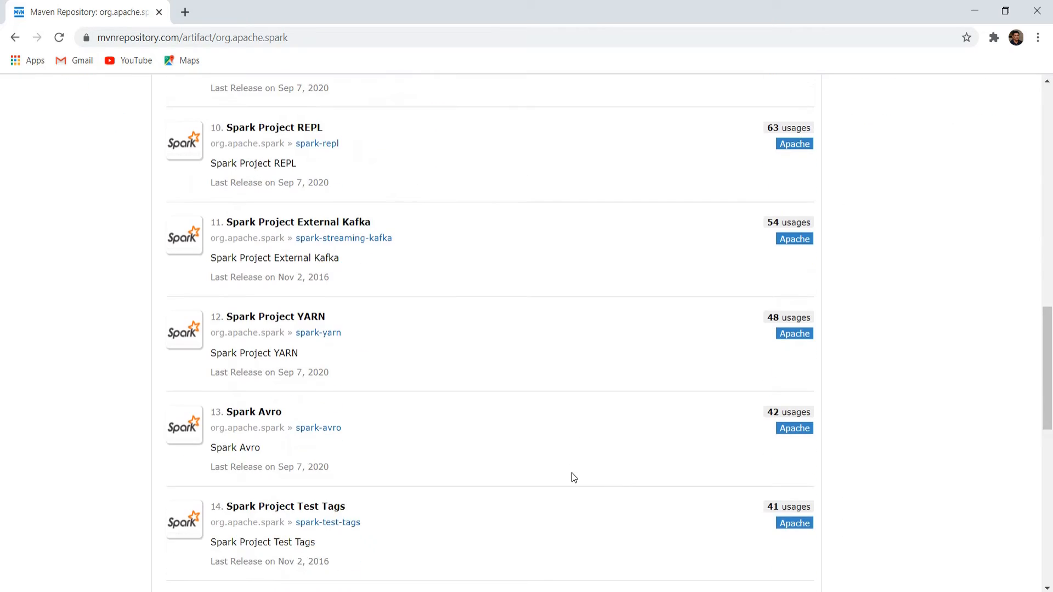
{"action": "scroll", "scroll_direction": "down", "scroll_amount": 3}
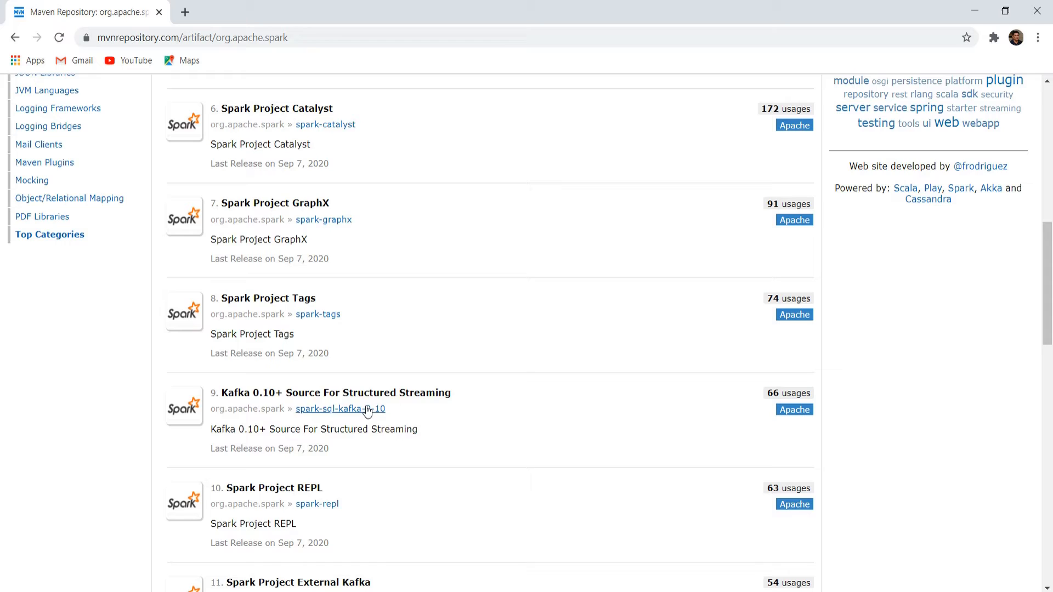
{"action": "left_click", "coordinate": [341, 408]}
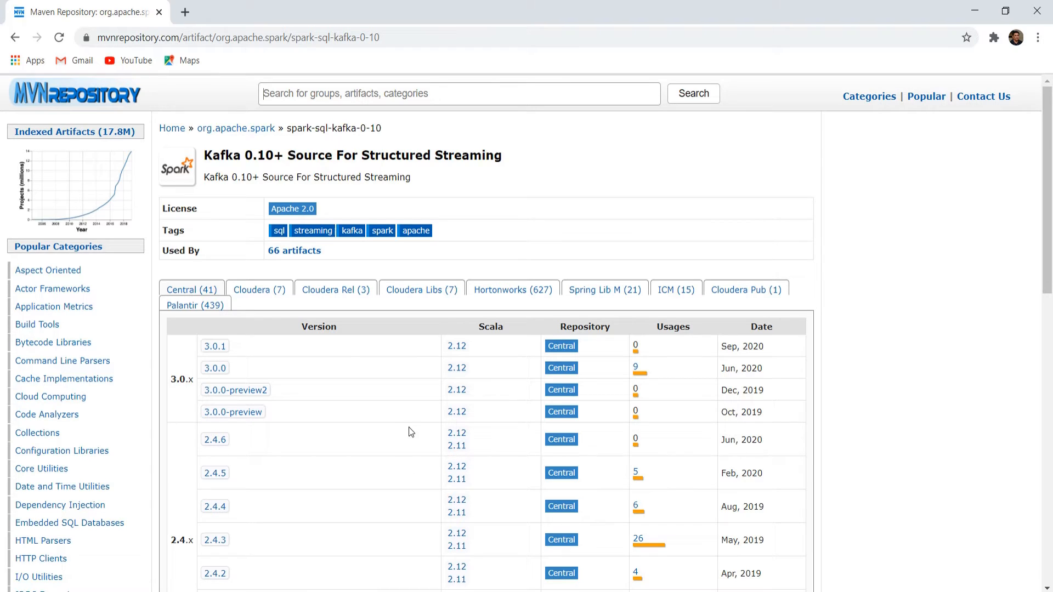
Open the 3.0.0 version of spark-sql-kafka-0-10
{"action": "left_click", "coordinate": [215, 367]}
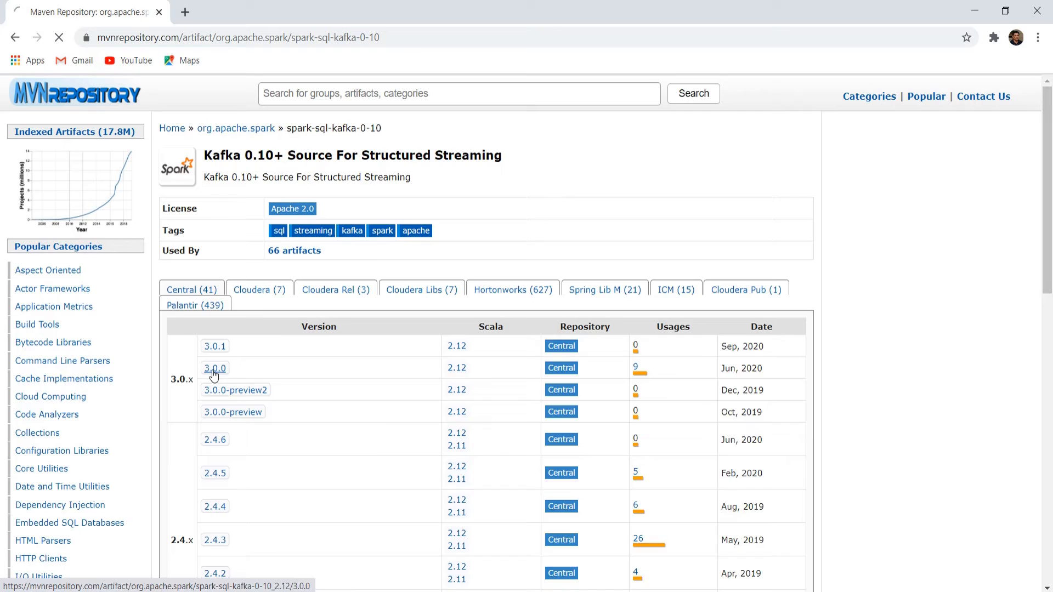
{"action": "left_click", "coordinate": [214, 368]}
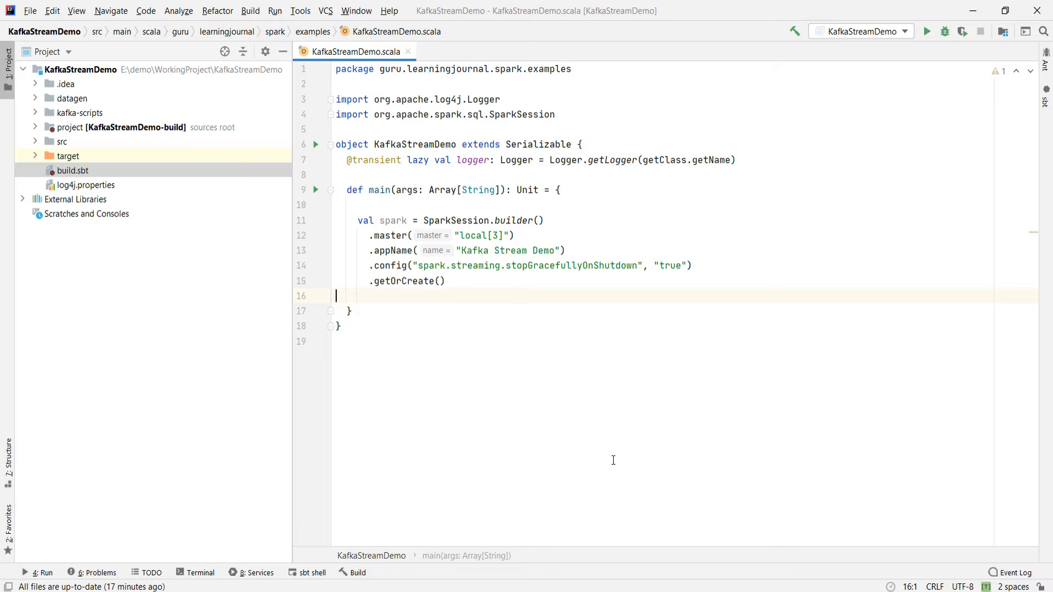
Check build.sbt lists spark-sql-kafka-0-10 at 3.0.0, then return to KafkaStreamDemo.scala
{"action": "double_click", "coordinate": [72, 170]}
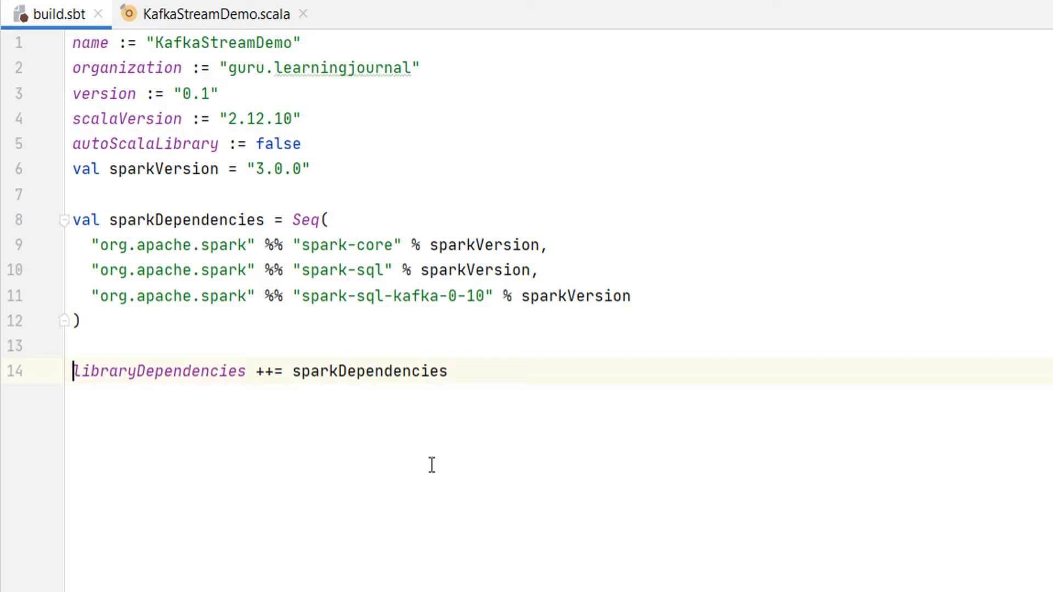
{"action": "left_click", "coordinate": [201, 13]}
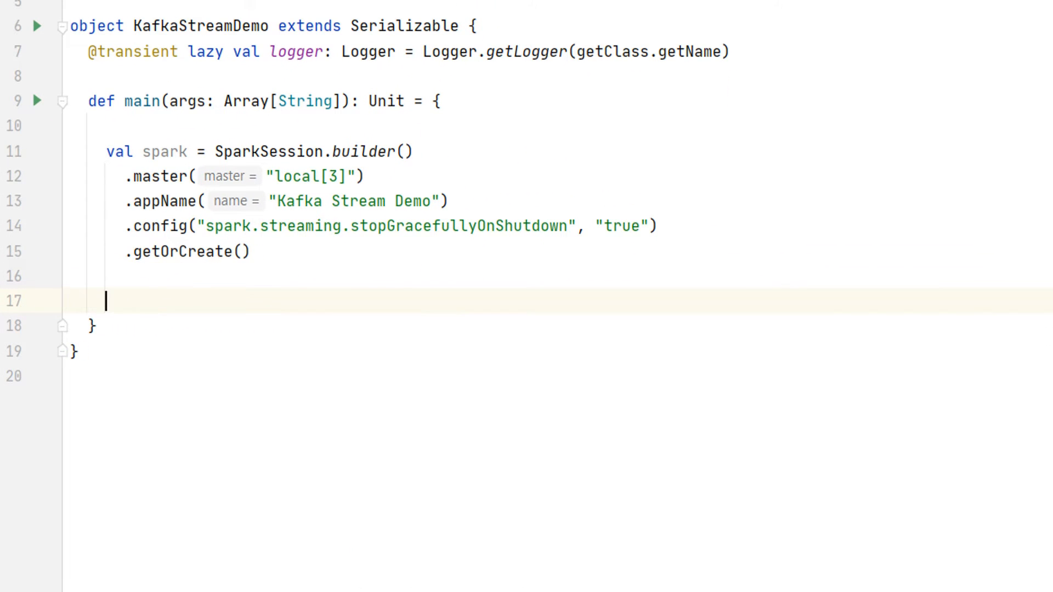
Type val kafkaDF = spark.readStream.format("kafka") below getOrCreate()
{"action": "type", "text": "val kafkaDF ="}
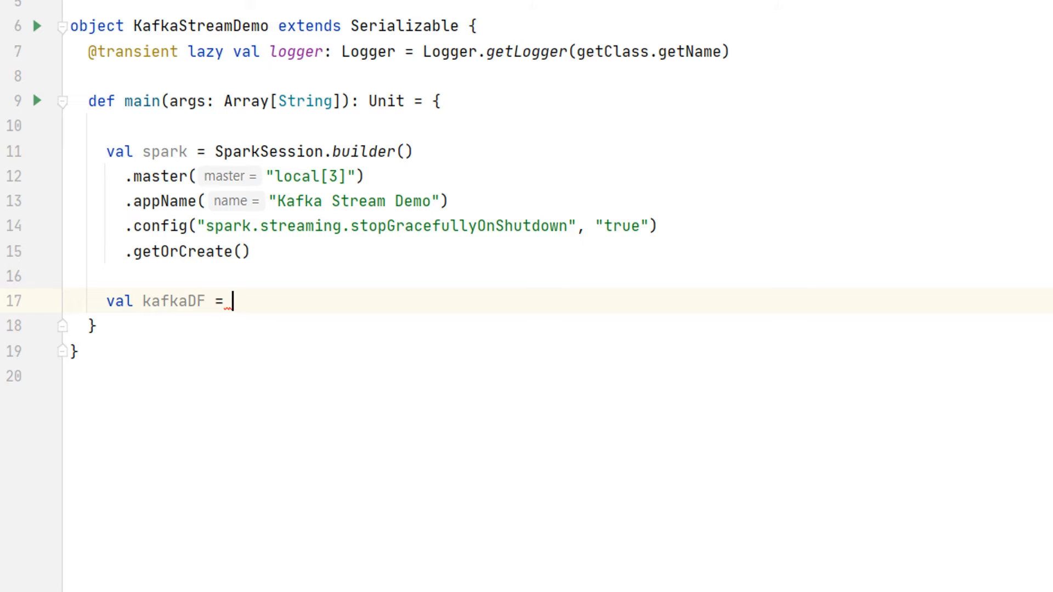
{"action": "type", "text": "spark"}
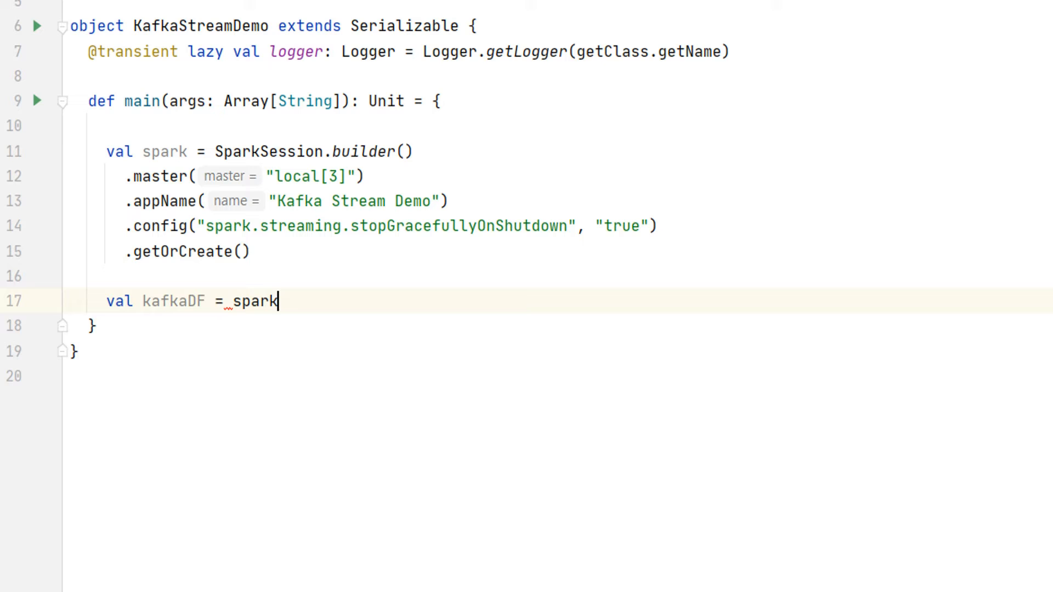
{"action": "type", "text": "."}
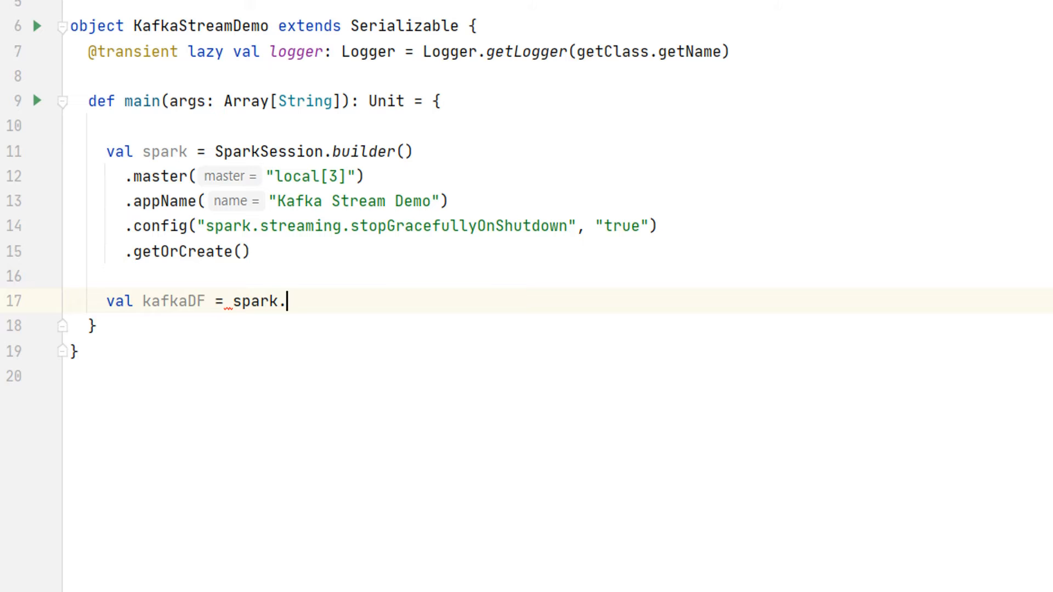
{"action": "type", "text": "re"}
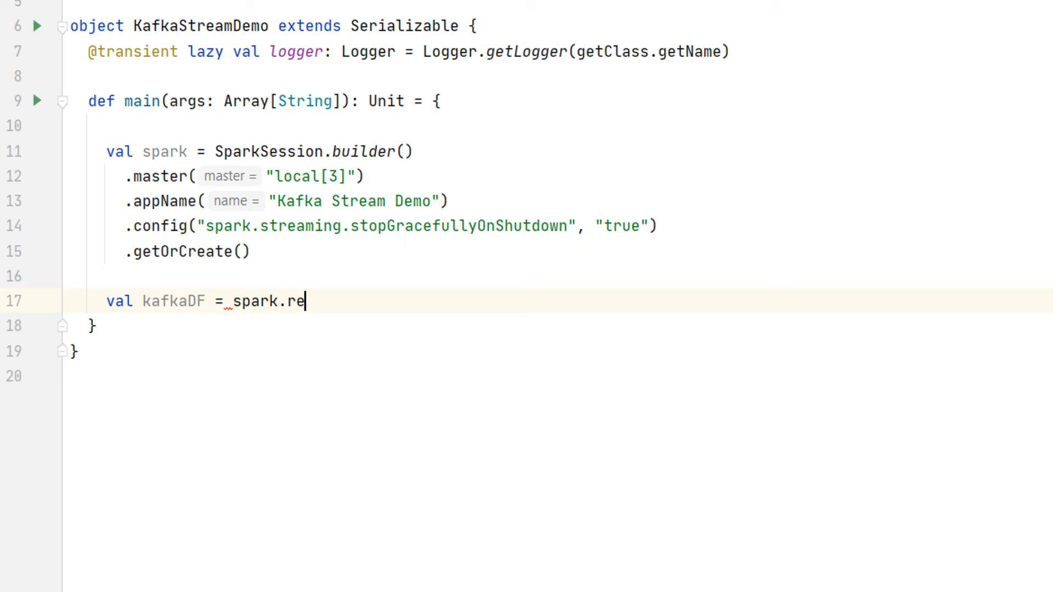
{"action": "type", "text": "adStream"}
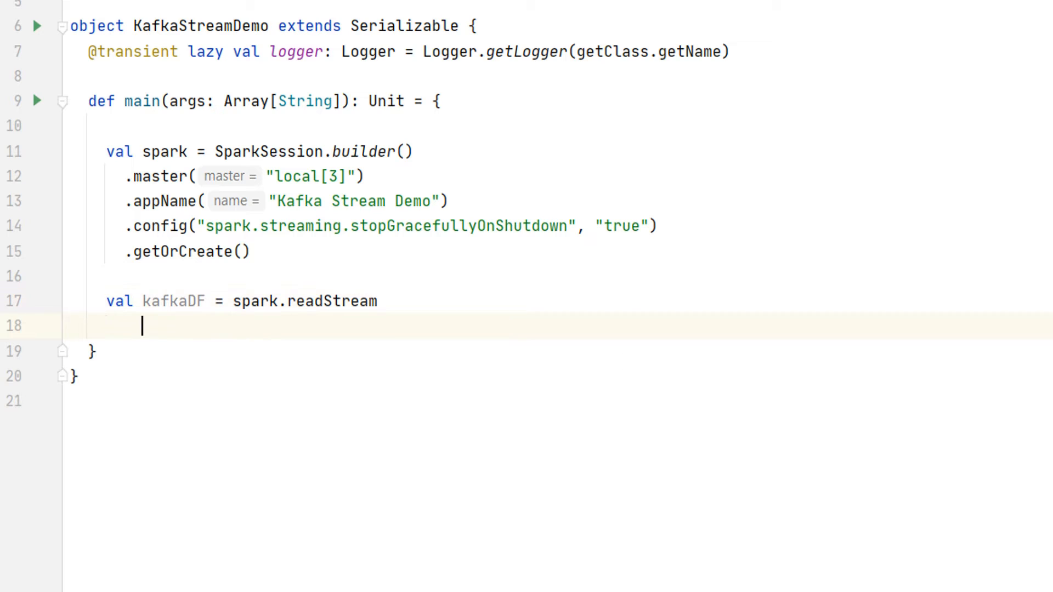
{"action": "type", "text": ".format("}
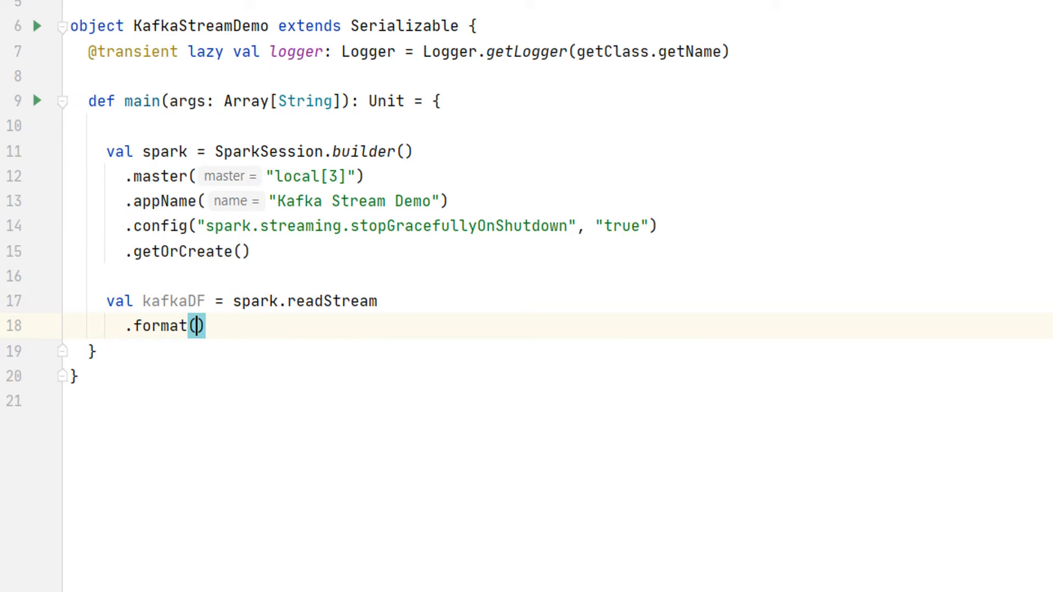
{"action": "type", "text": "\"kaf"}
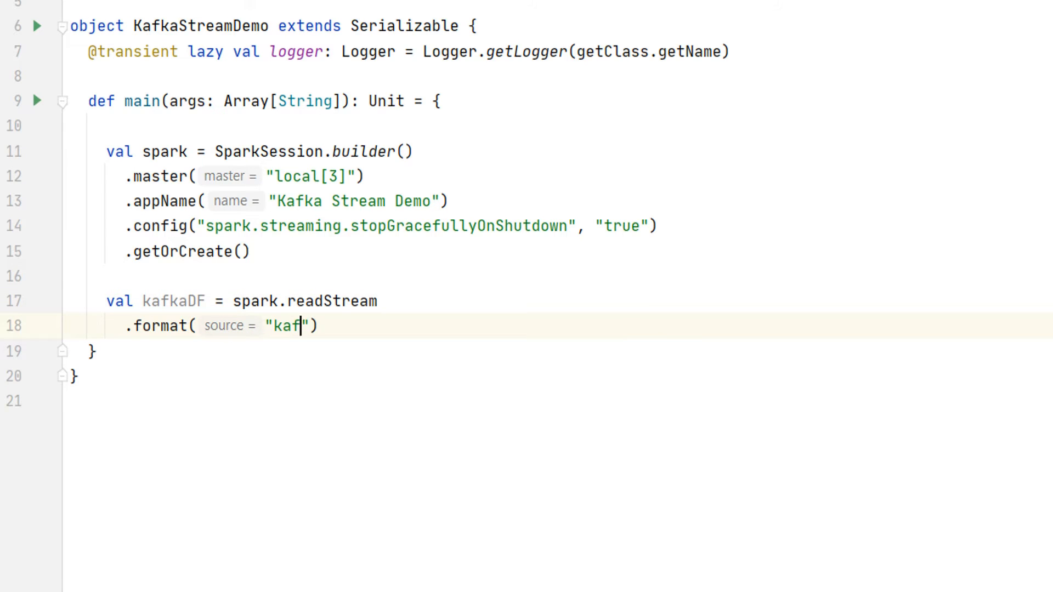
{"action": "type", "text": "ka"}
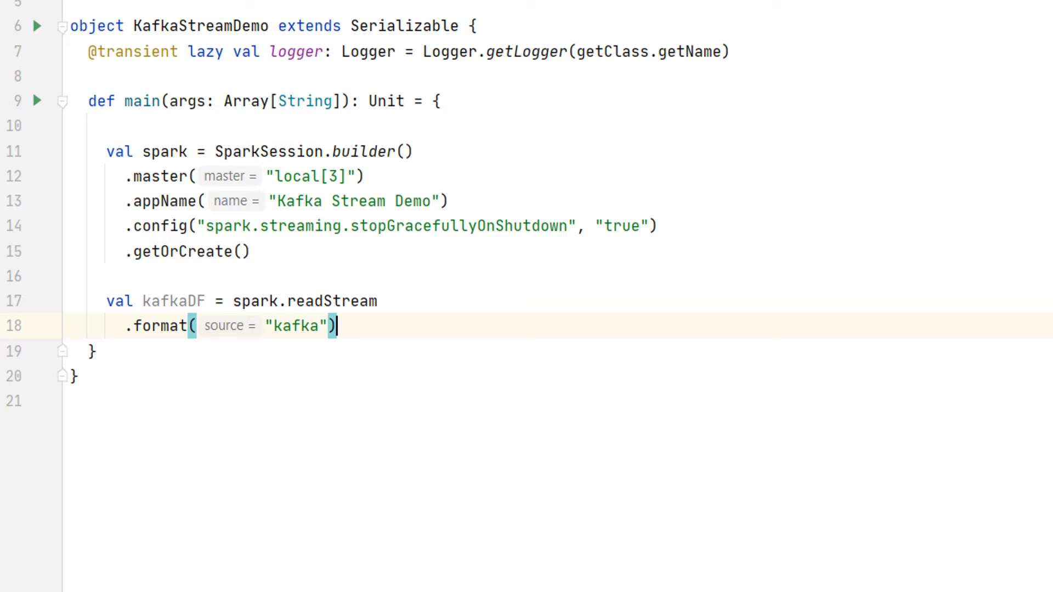
Add the option kafka.bootstrap.servers set to localhost:9092 on a new line
{"action": "key", "text": "enter"}
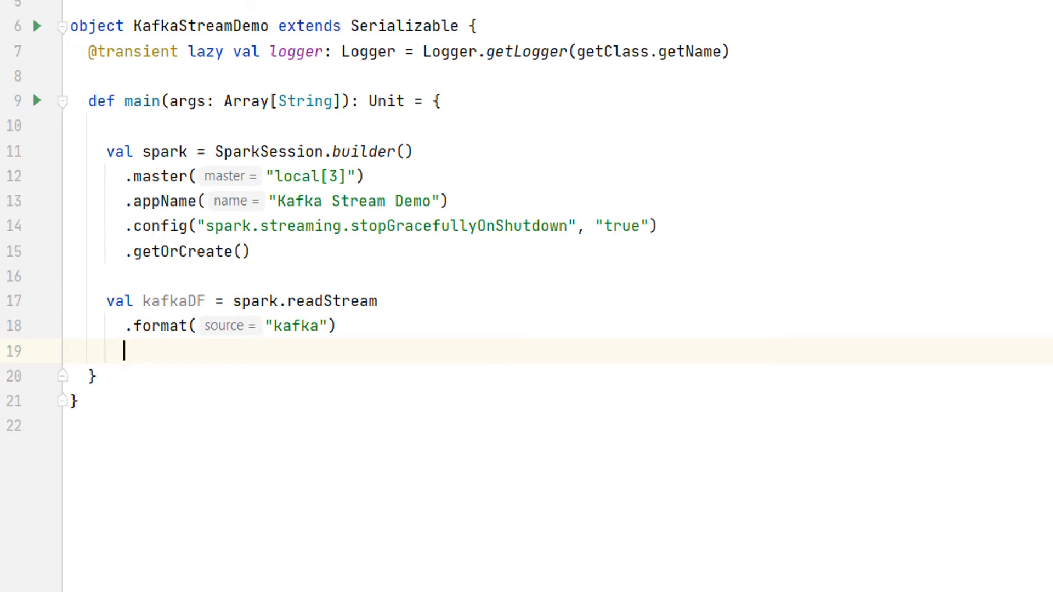
{"action": "type", "text": ".option("}
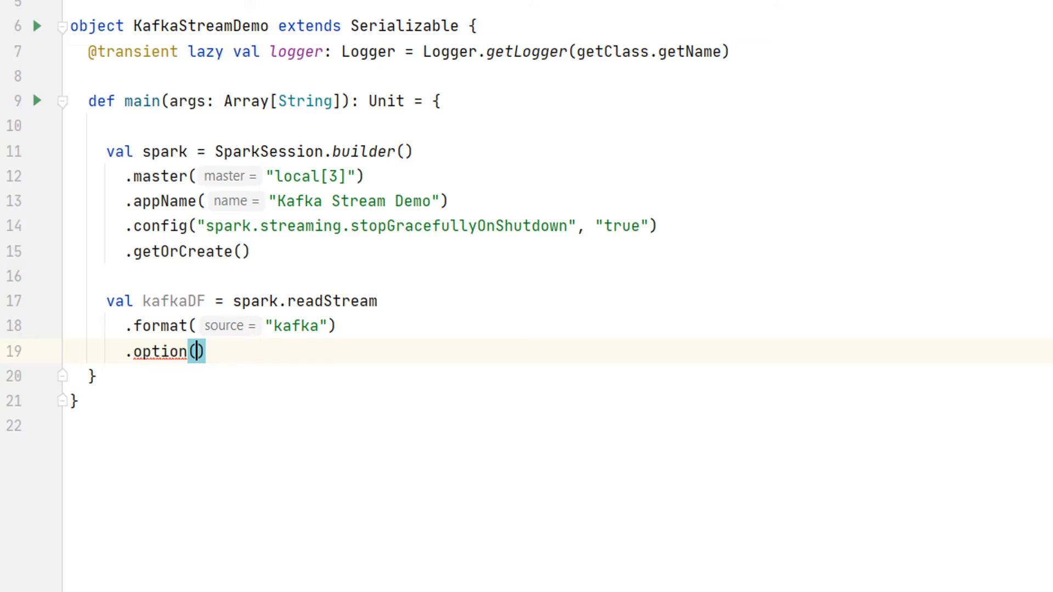
{"action": "type", "text": "\"kafka.bootstrap.servers\""}
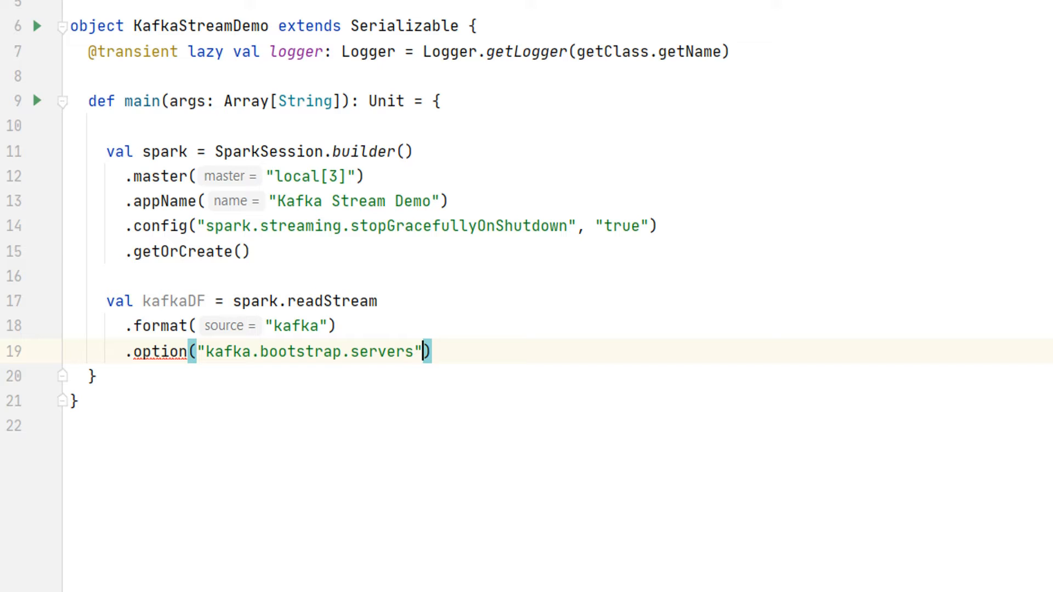
{"action": "type", "text": ", \"\""}
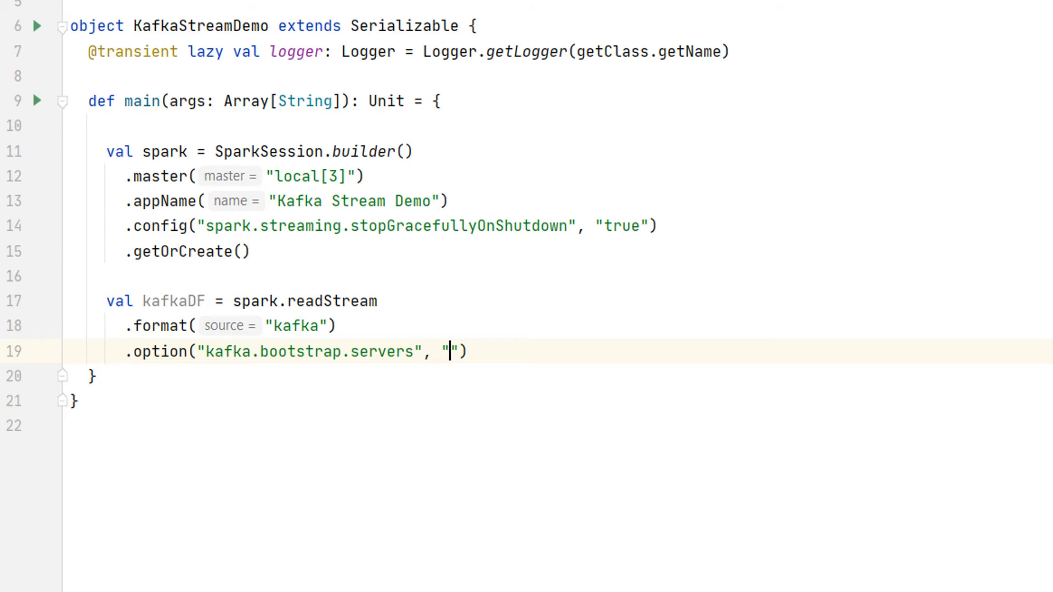
{"action": "type", "text": "localhost:9092"}
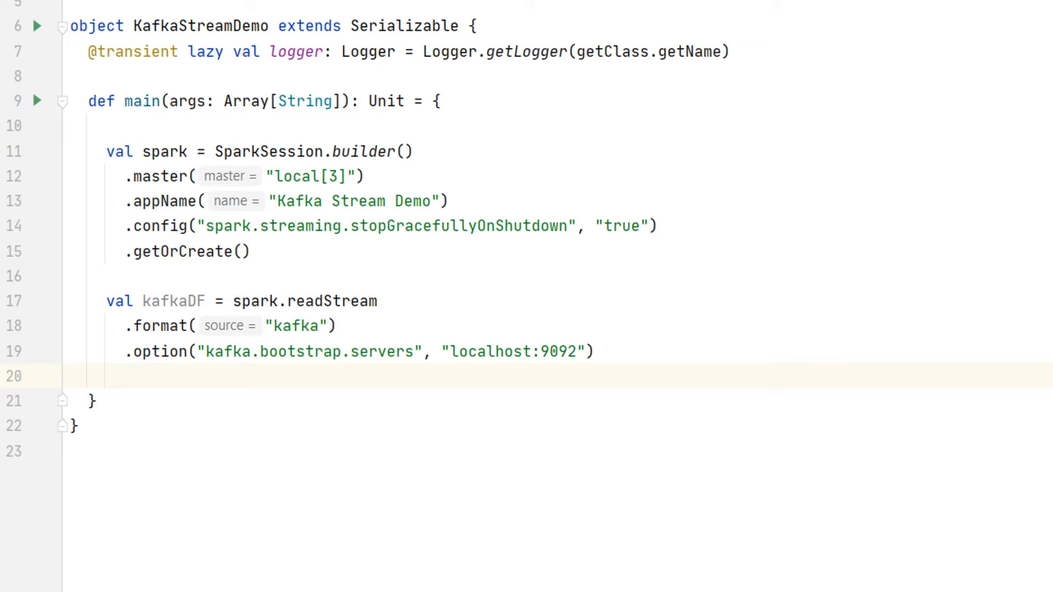
Subscribe the reader to the invoices topic with startingOffsets set to earliest
{"action": "type", "text": ".option(\"subscribe\","}
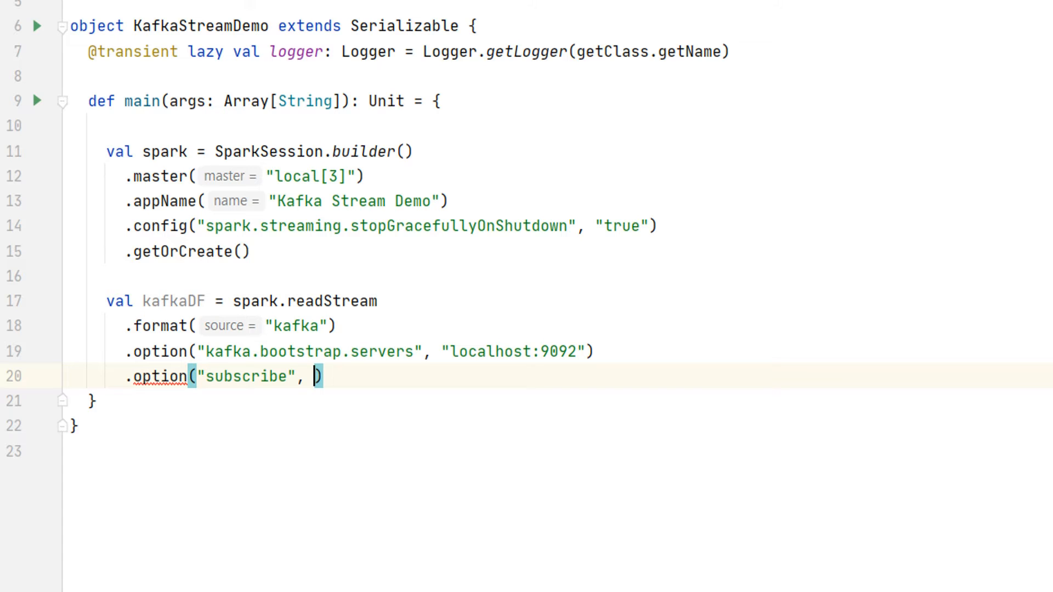
{"action": "type", "text": "\""}
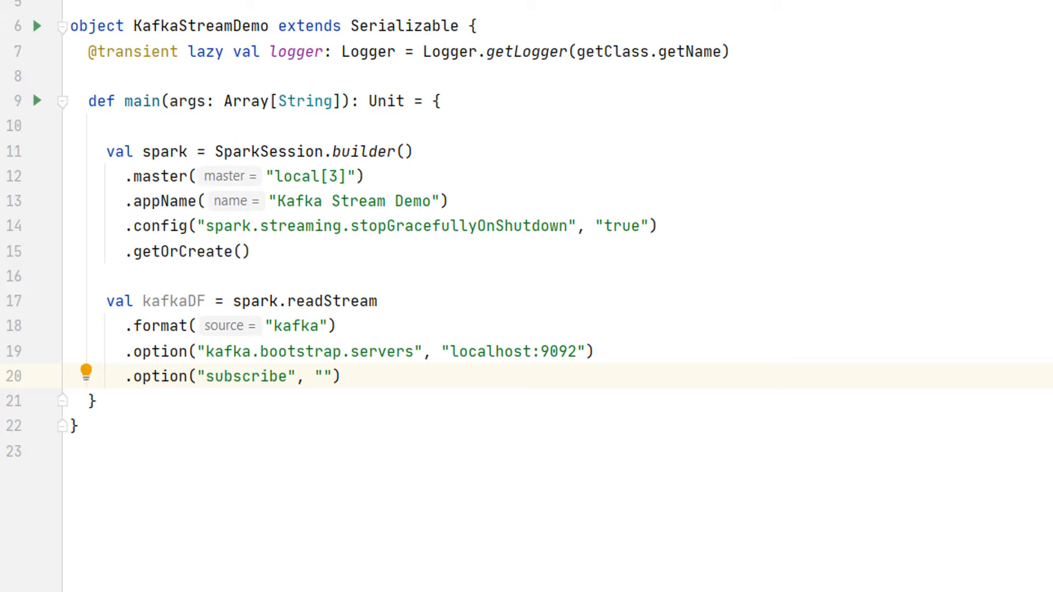
{"action": "type", "text": "invoices"}
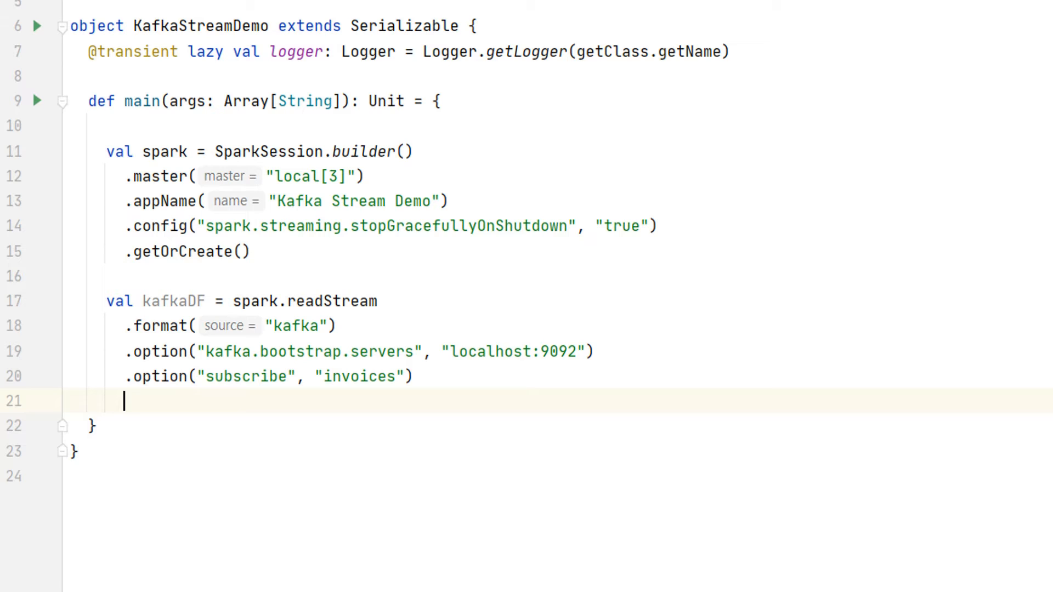
{"action": "type", "text": ".option(\"startingOffsets\", \"earliest\")"}
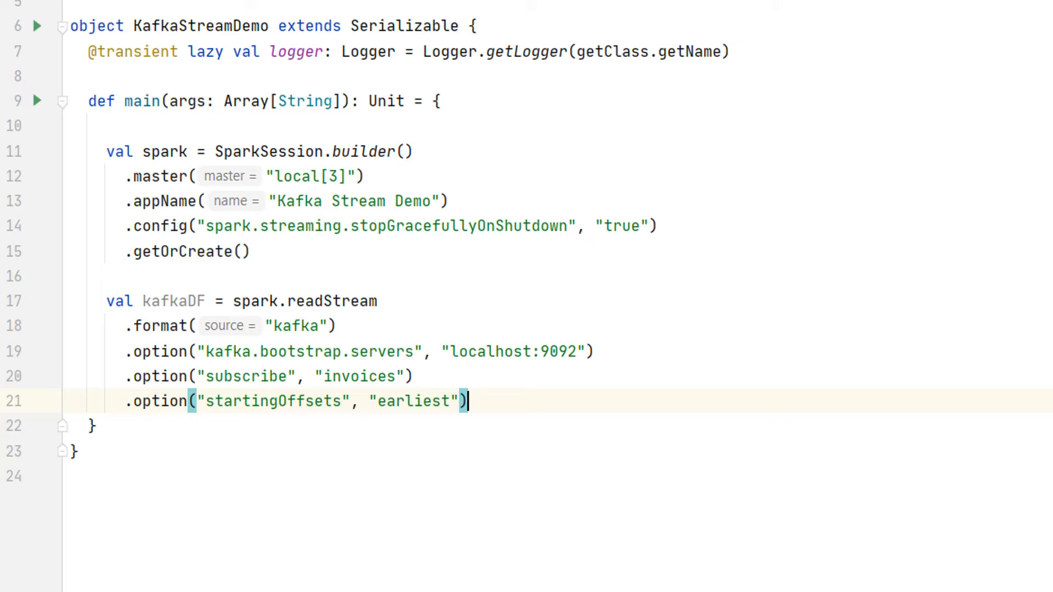
Finish the kafkaDF reader with a load() call on a new line
{"action": "key", "text": "enter"}
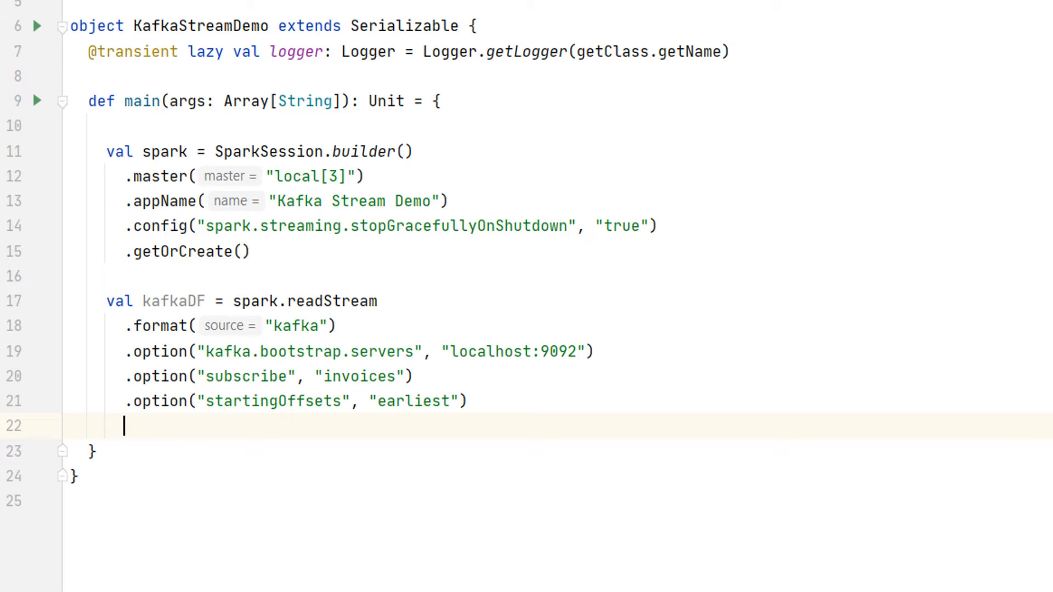
{"action": "type", "text": ".lo"}
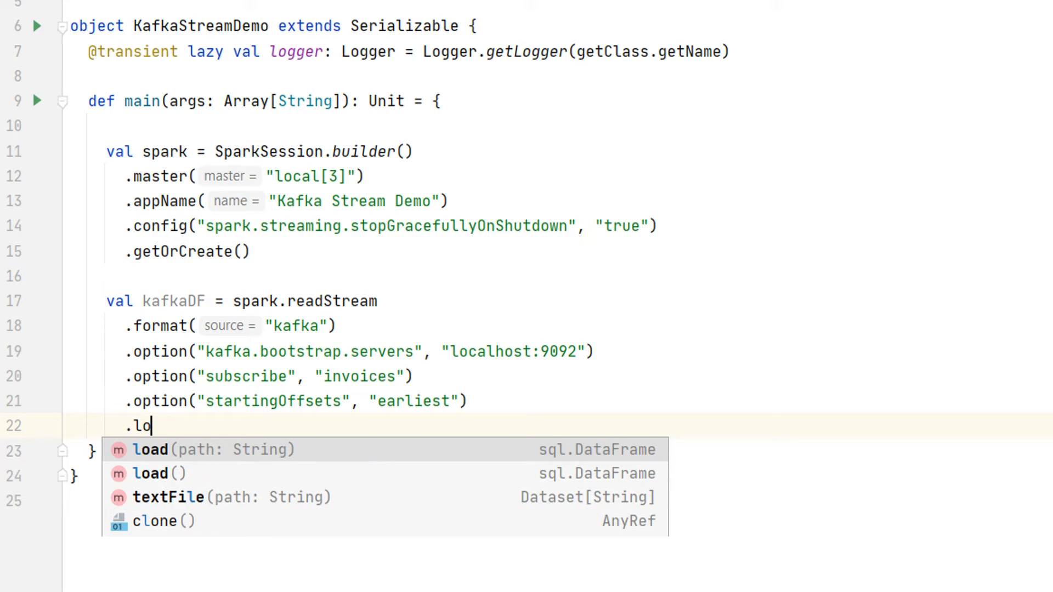
{"action": "left_click", "coordinate": [159, 473]}
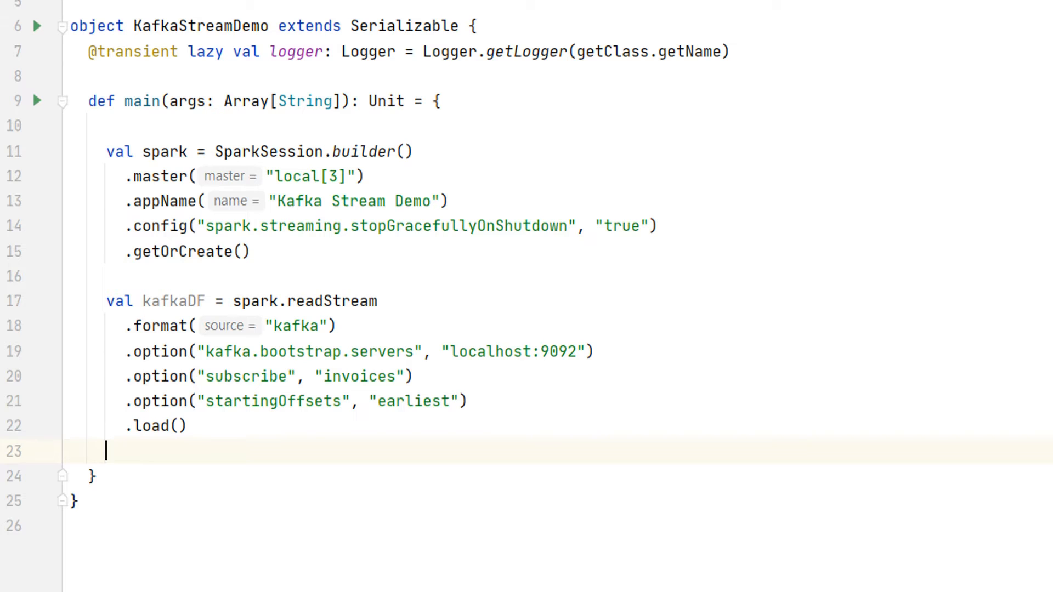
{"action": "type", "text": "ka"}
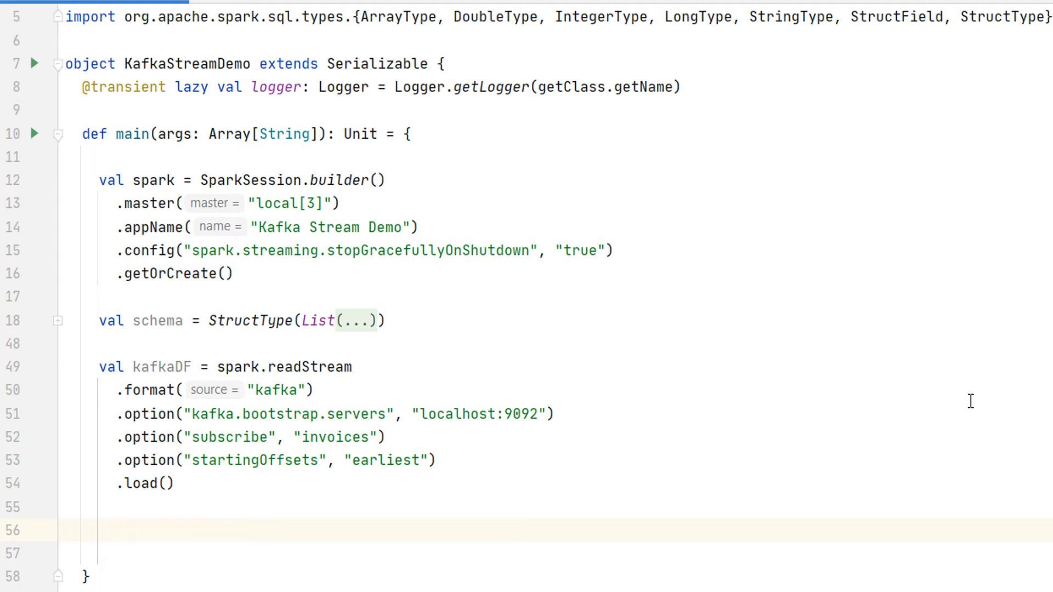
Start the declaration val valueDF = below the reader
{"action": "type", "text": "val valueDF ="}
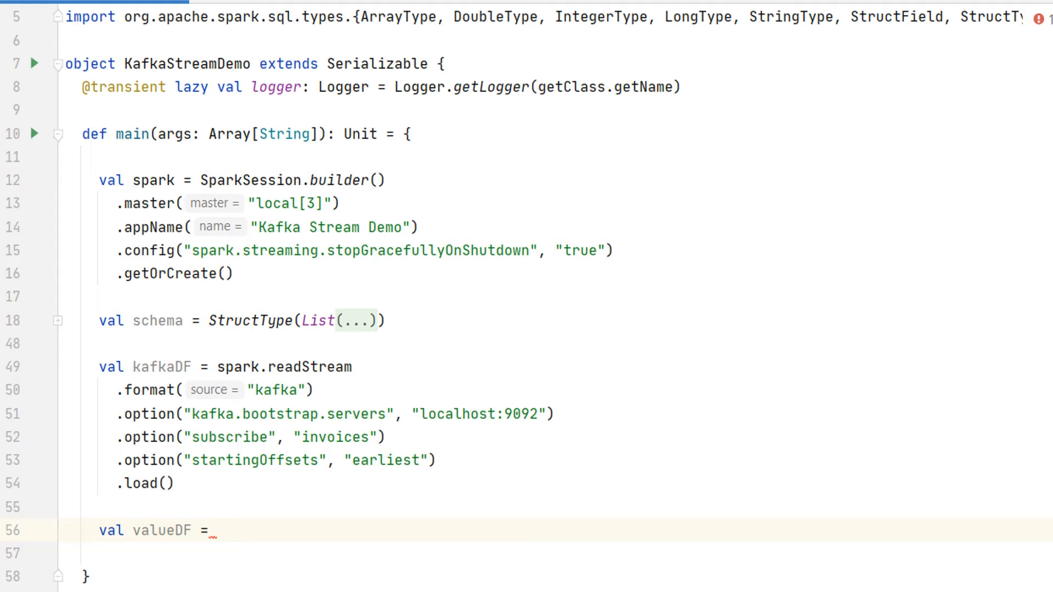
Type kafkaDF.select with the "value" column as the from_json input
{"action": "type", "text": "kafkaDF"}
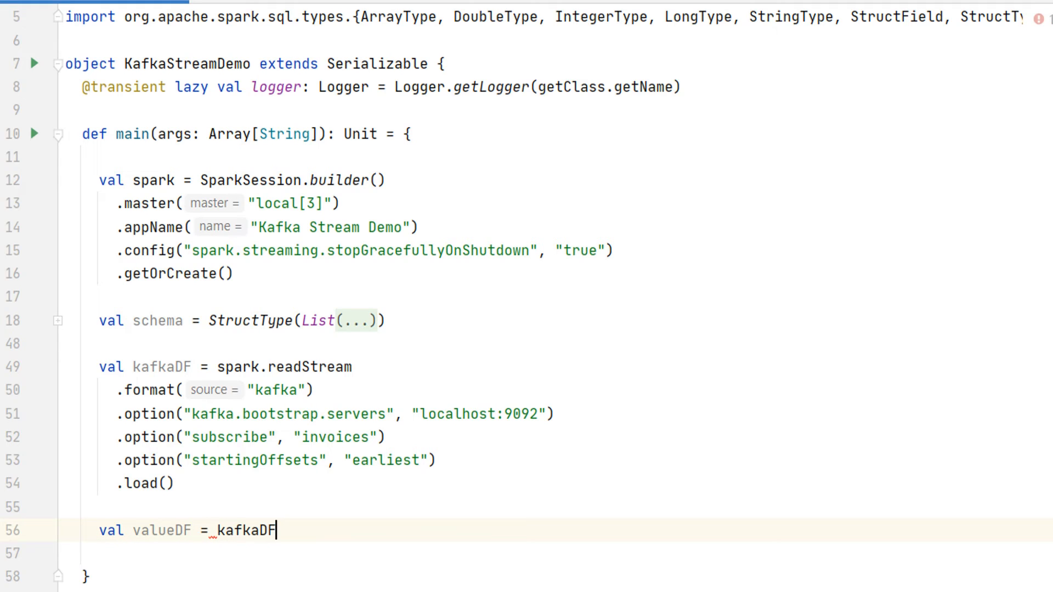
{"action": "type", "text": ".s"}
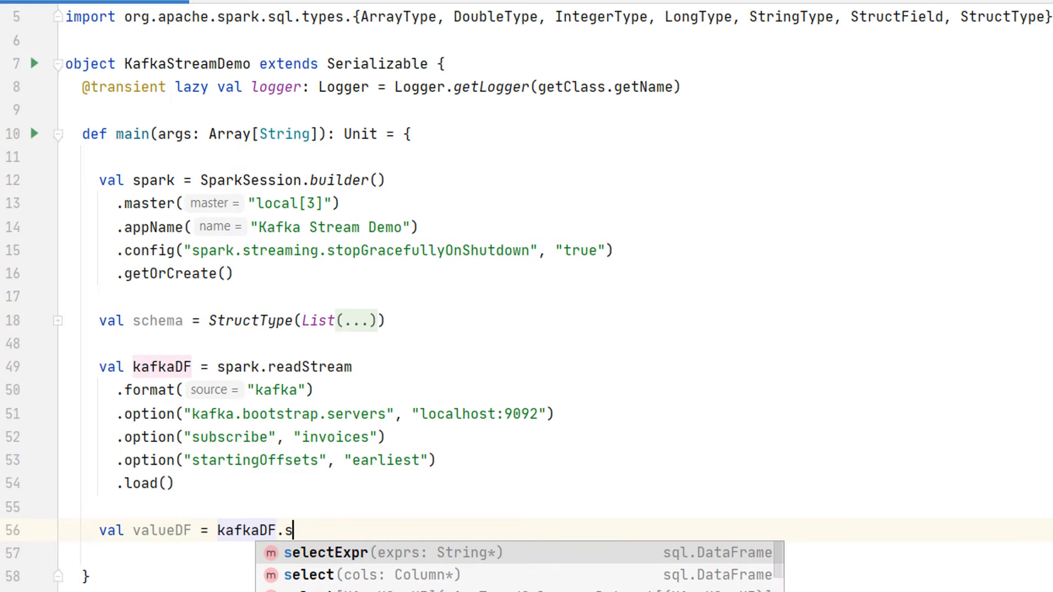
{"action": "type", "text": "elect(col"}
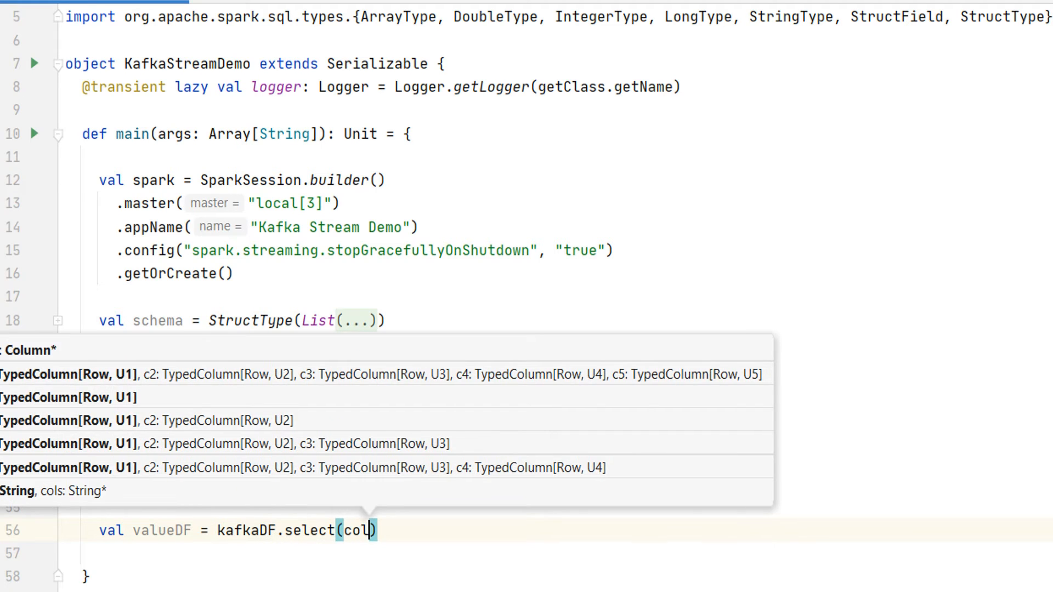
{"action": "type", "text": "\"value\""}
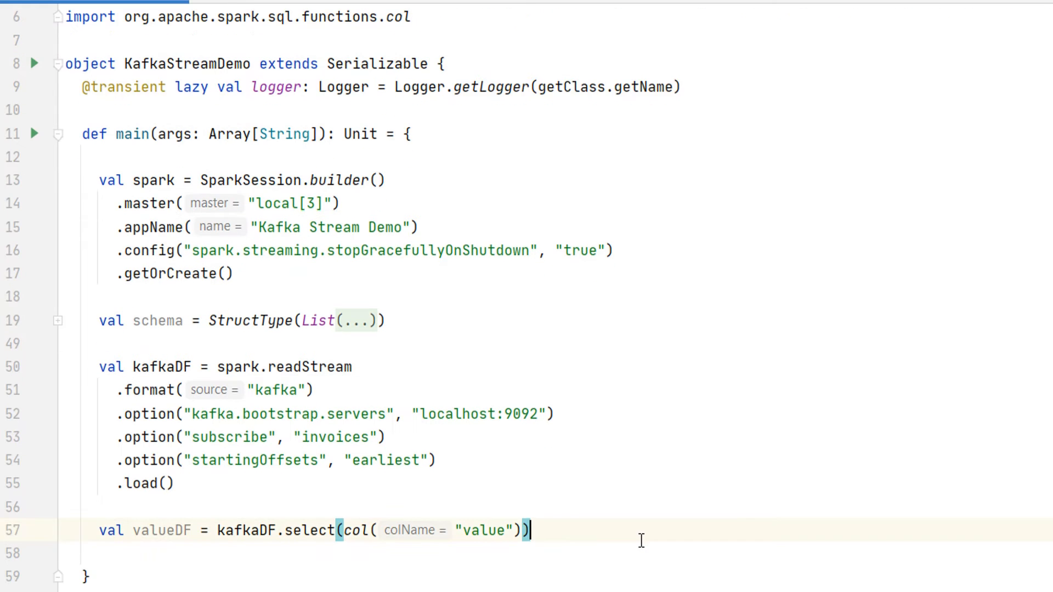
{"action": "scroll", "scroll_direction": "down", "scroll_amount": 3}
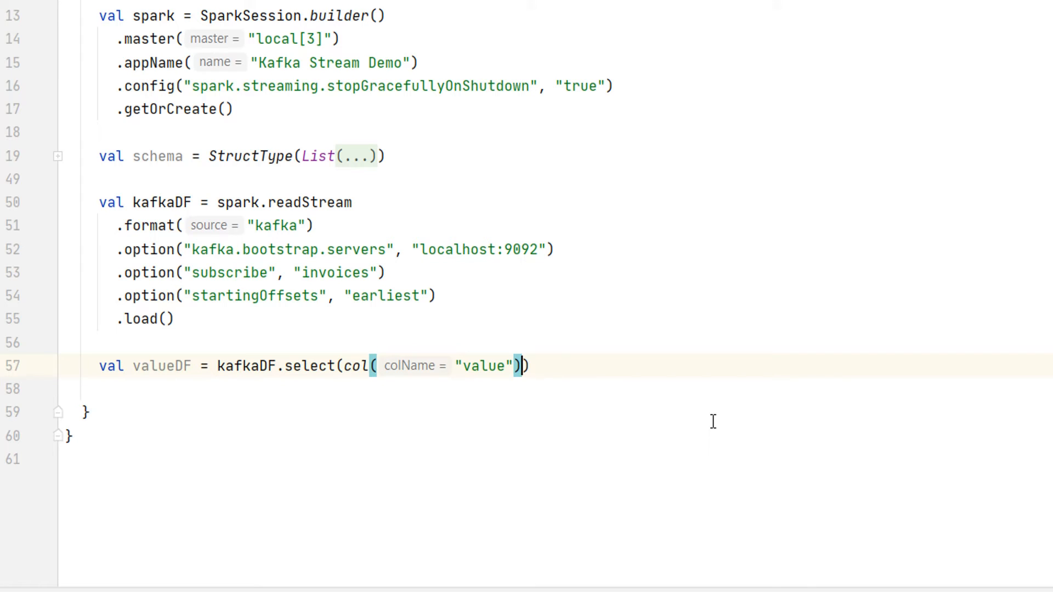
Cast value to string, pass the schema, and begin a valueDF.printSchema line
{"action": "type", "text": ".cast(\""}
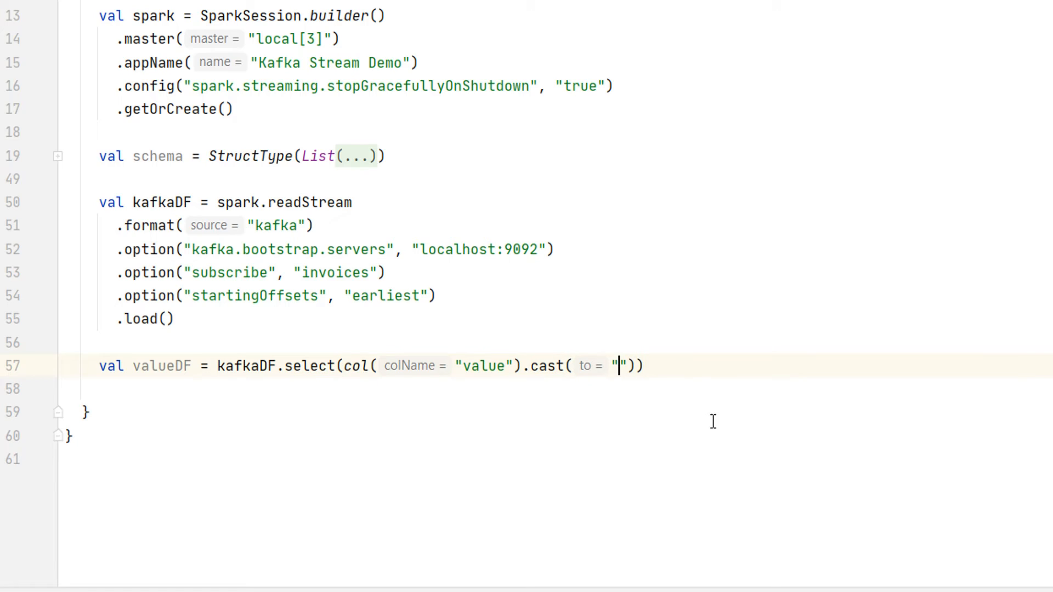
{"action": "type", "text": "string"}
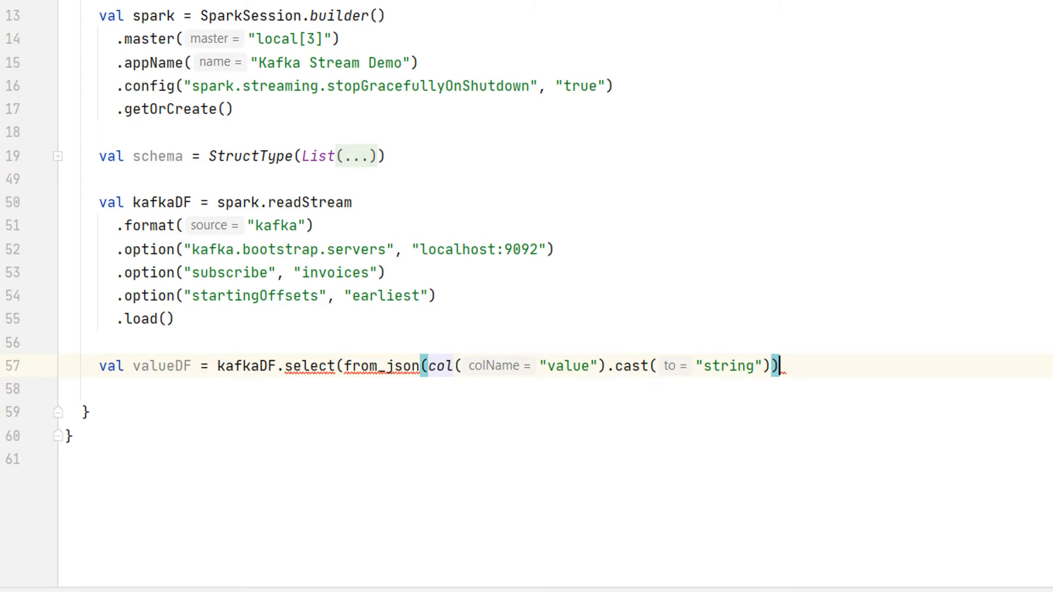
{"action": "type", "text": ")"}
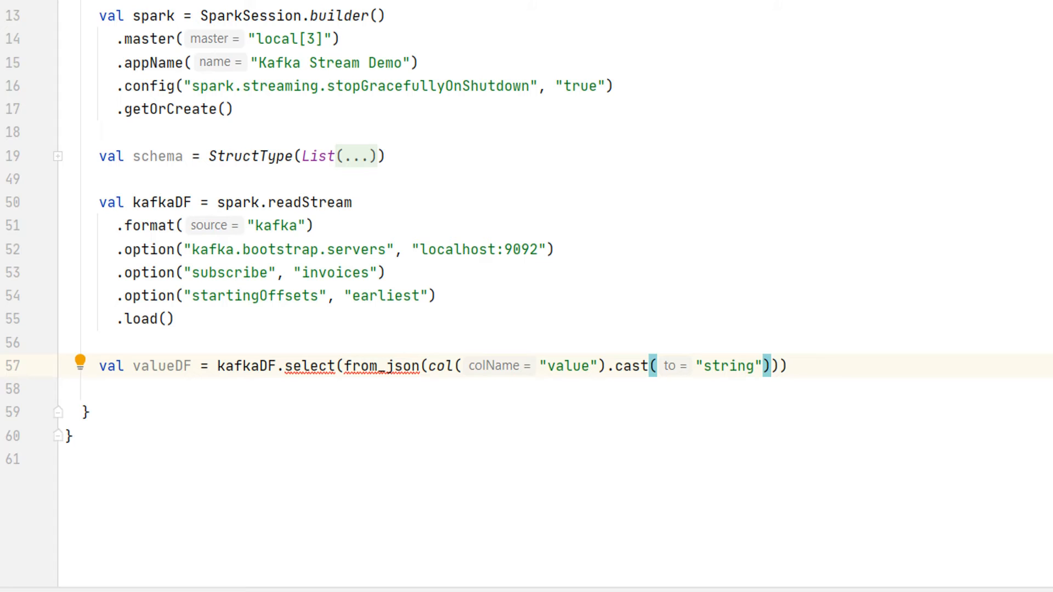
{"action": "type", "text": ","}
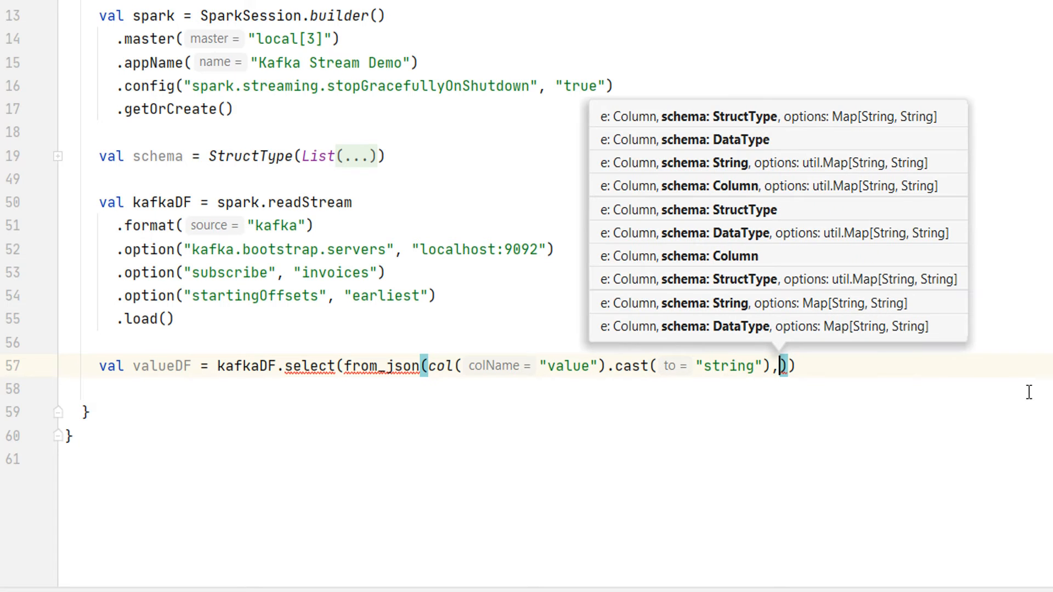
{"action": "type", "text": "schema"}
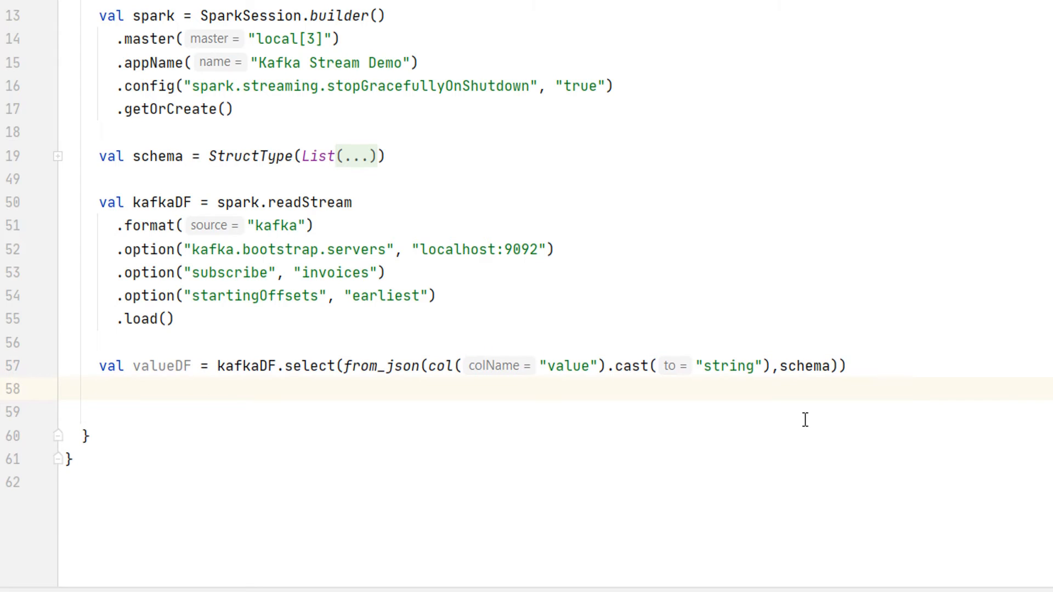
{"action": "type", "text": "valueDF.pr"}
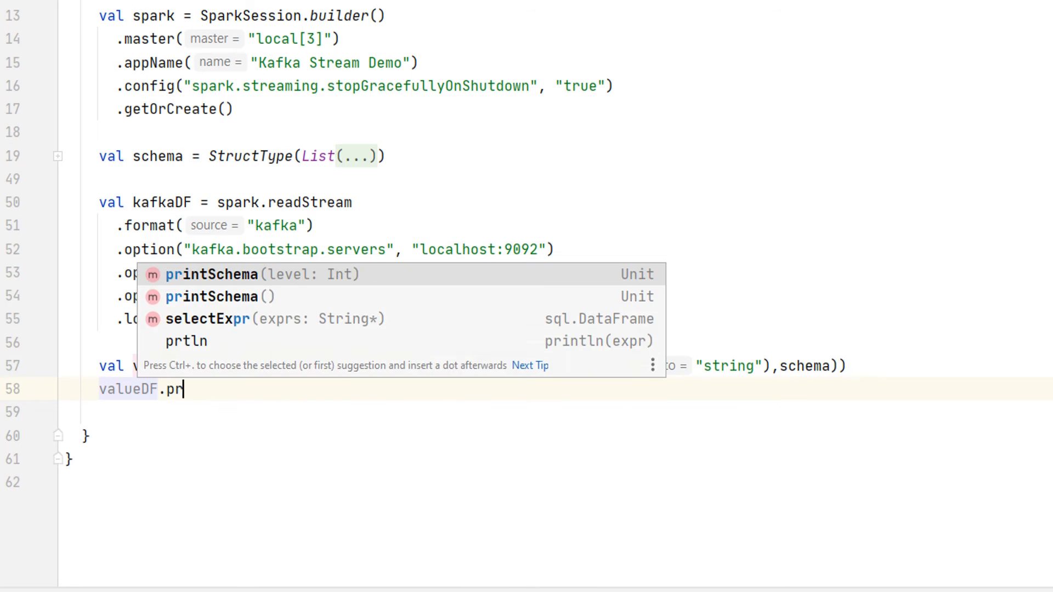
Accept printSchema() from completion and return to the valueDF line
{"action": "key", "text": "Enter"}
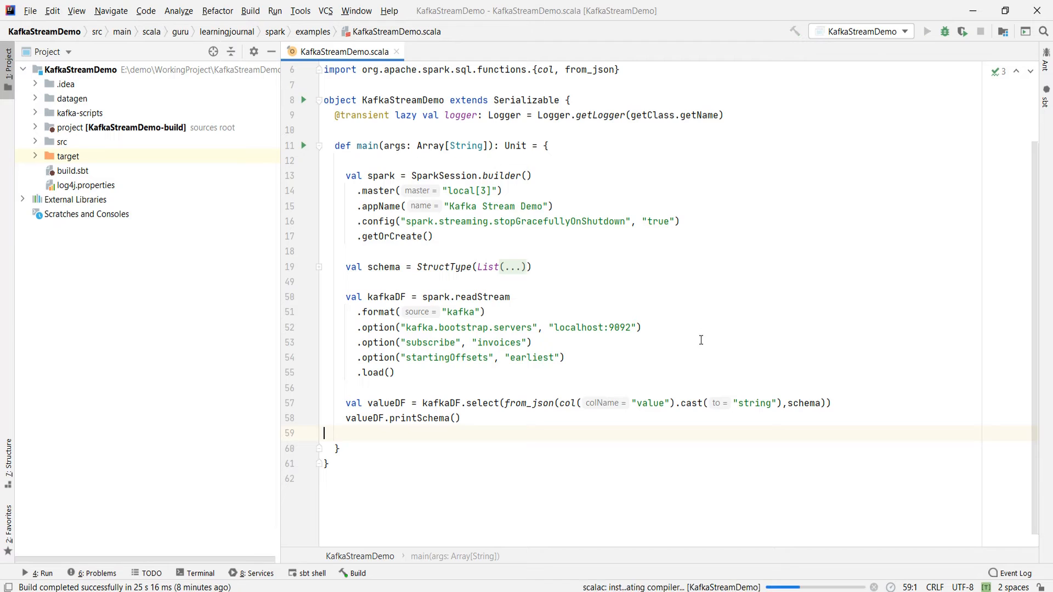
{"action": "left_click", "coordinate": [927, 32]}
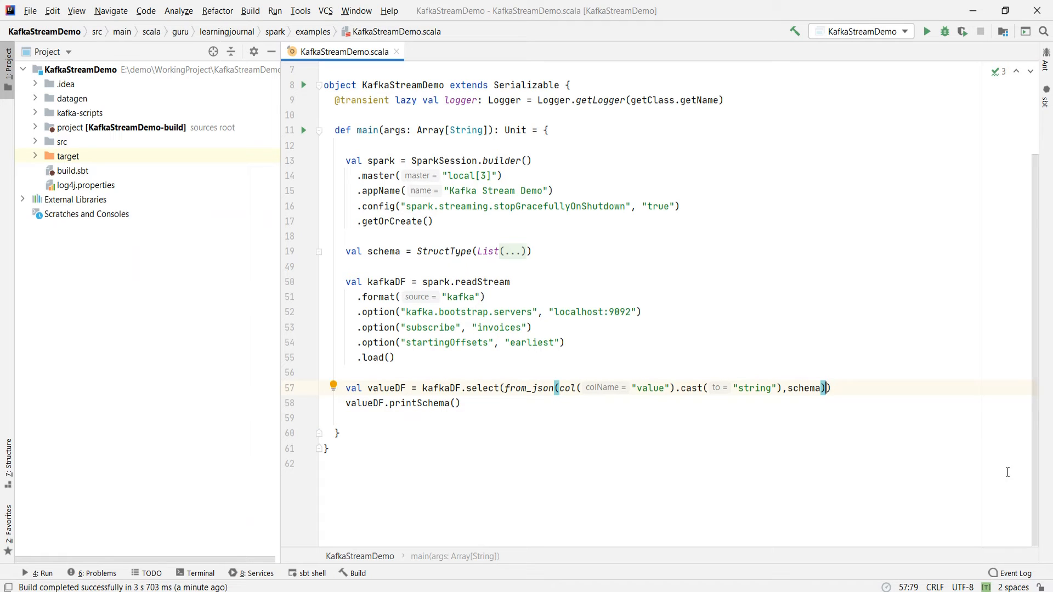
Append .alias("value") after the from_json call and drop the printSchema line
{"action": "type", "text": ".alias(\"v"}
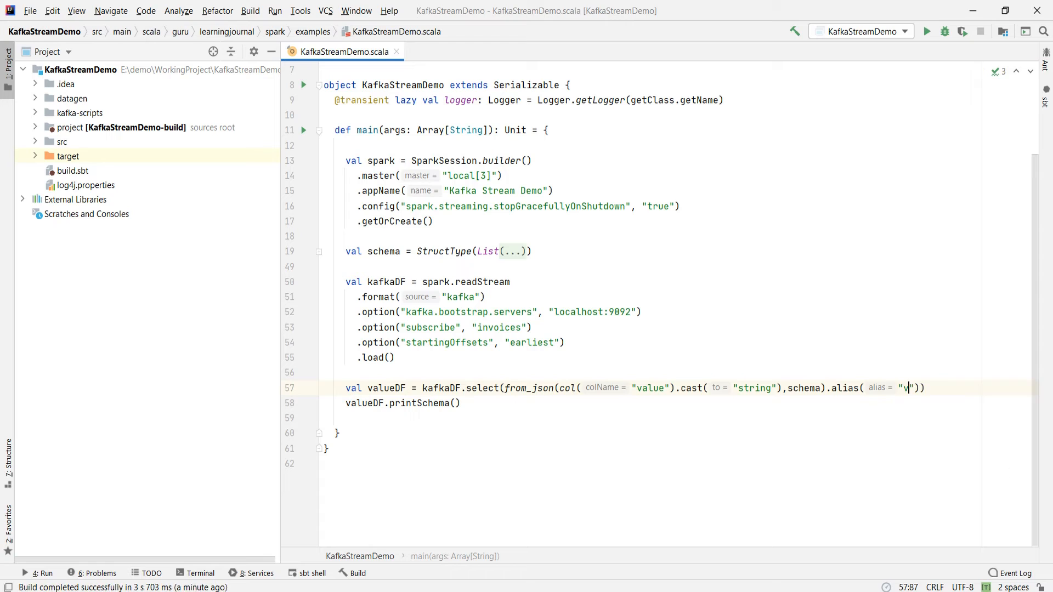
{"action": "type", "text": "alue"}
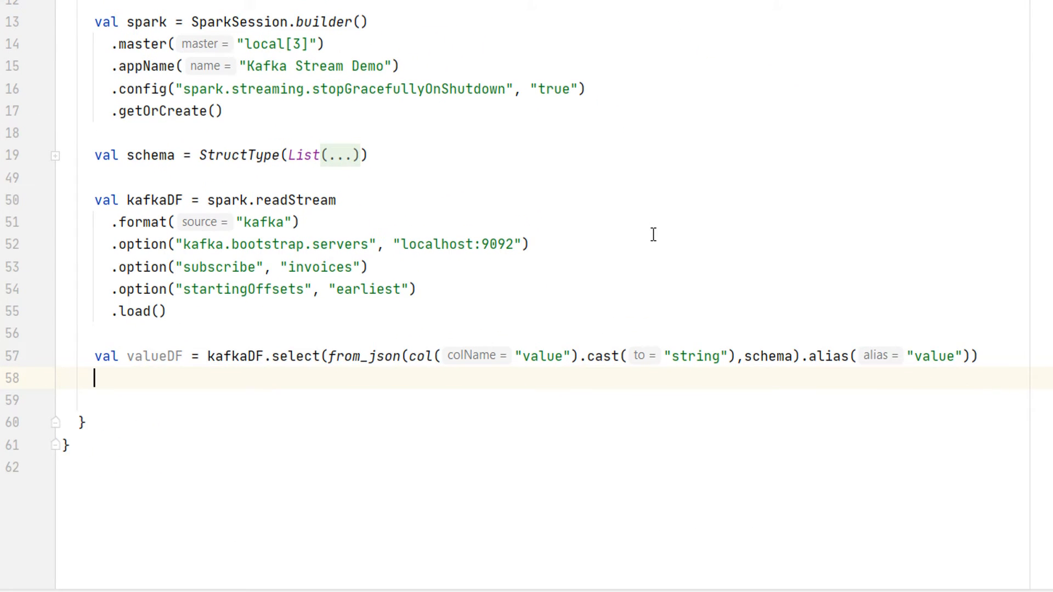
Add val explodeDF = valueDF.selectExpr(...) with value.InvoiceNumber through the delivery address fields
{"action": "key", "text": "enter"}
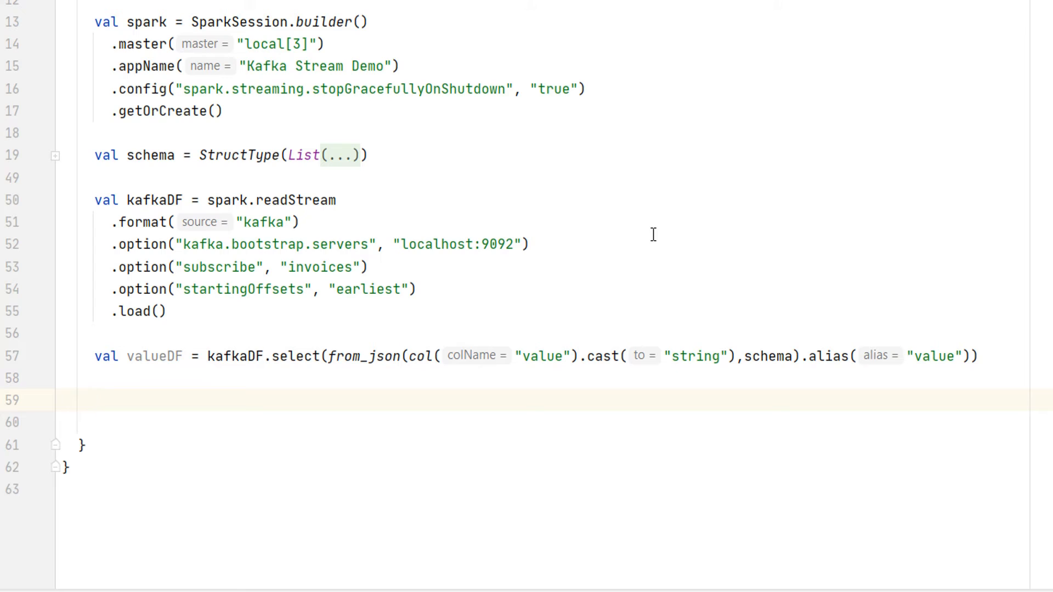
{"action": "type", "text": "val explodeDF ="}
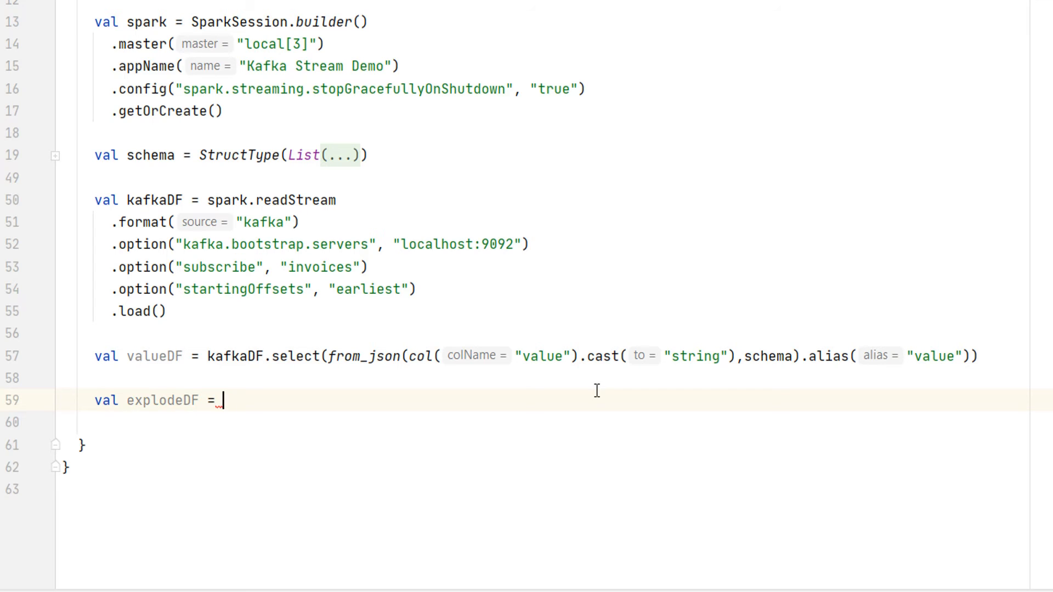
{"action": "type", "text": "valueDF"}
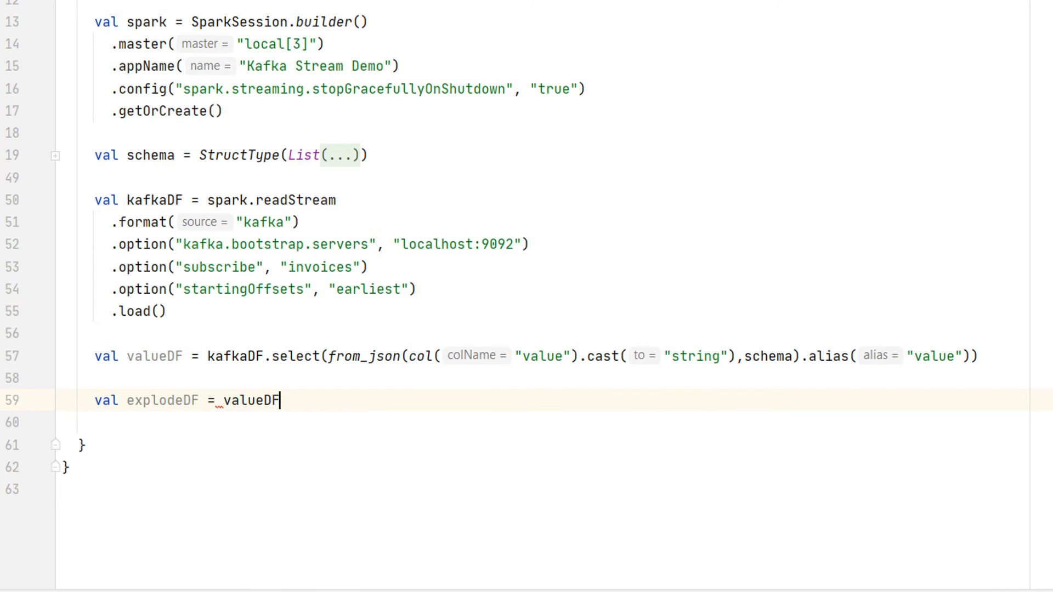
{"action": "double_click", "coordinate": [251, 401]}
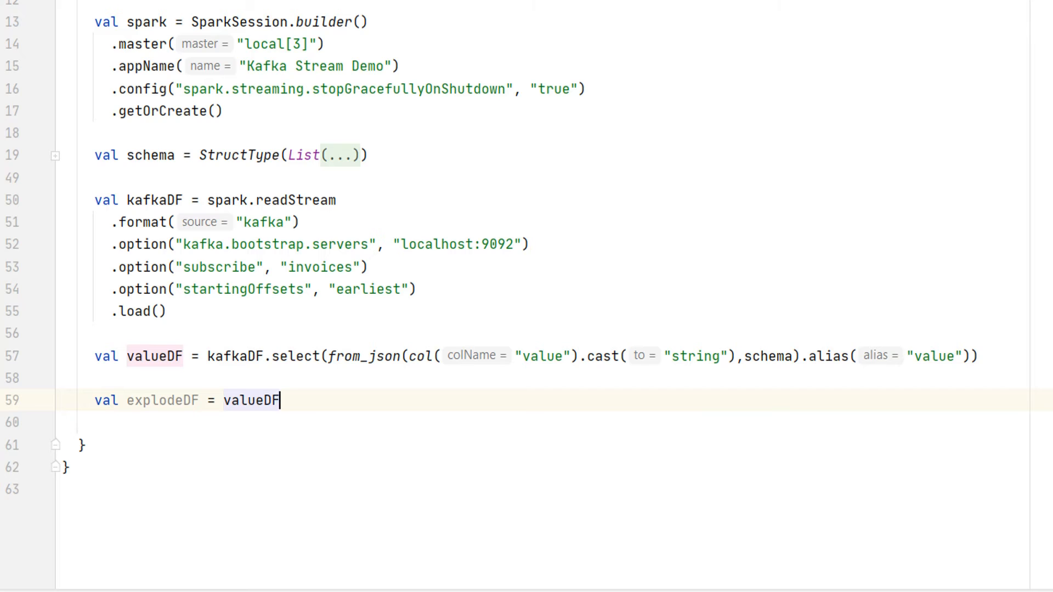
{"action": "type", "text": ".selectExpr(\""}
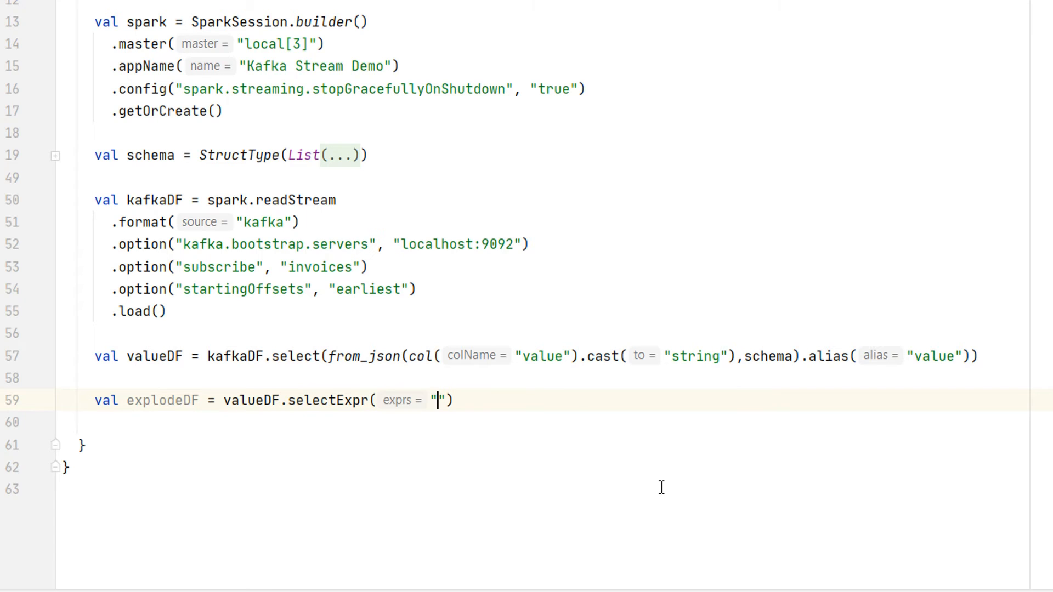
{"action": "type", "text": "value.InvoiceNumber\", \"value.CreatedTime\""}
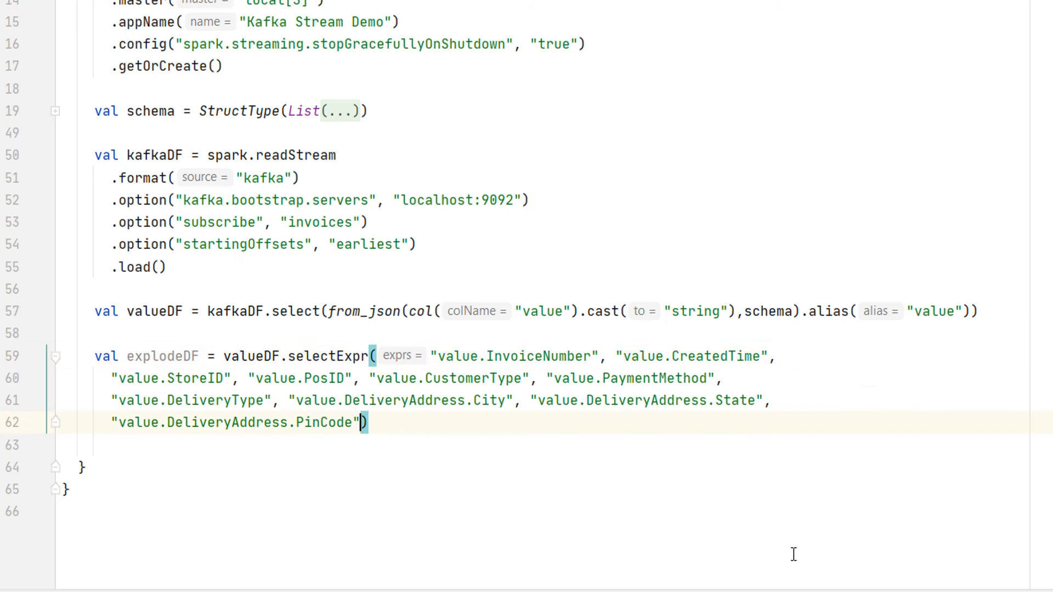
{"action": "type", "text": ", \"explode(value.InvoiceLineItems) as LineItem\""}
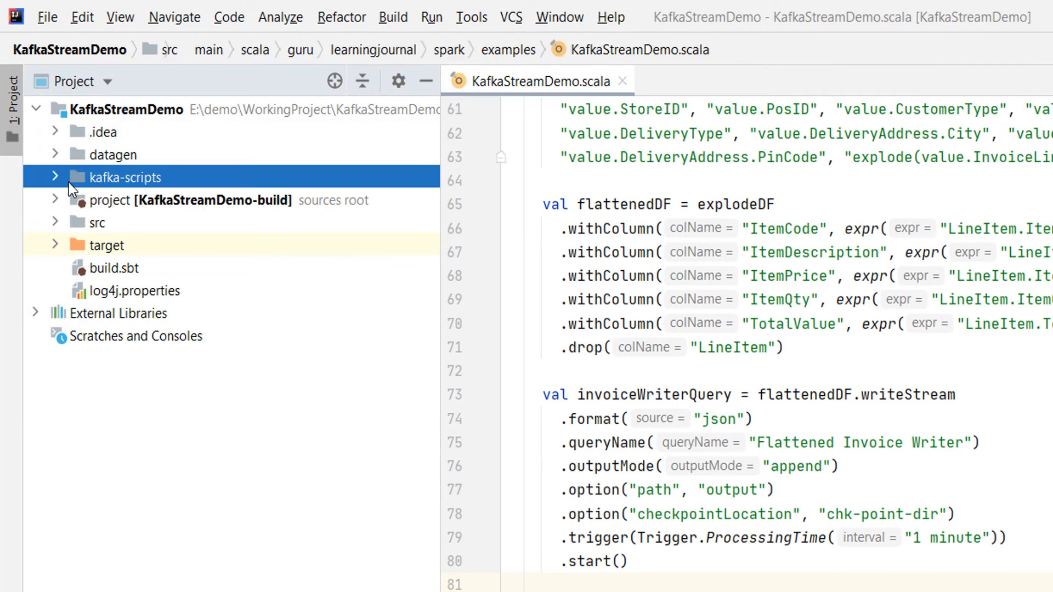
Open the kafka-scripts folder in the project tree
{"action": "left_click", "coordinate": [56, 177]}
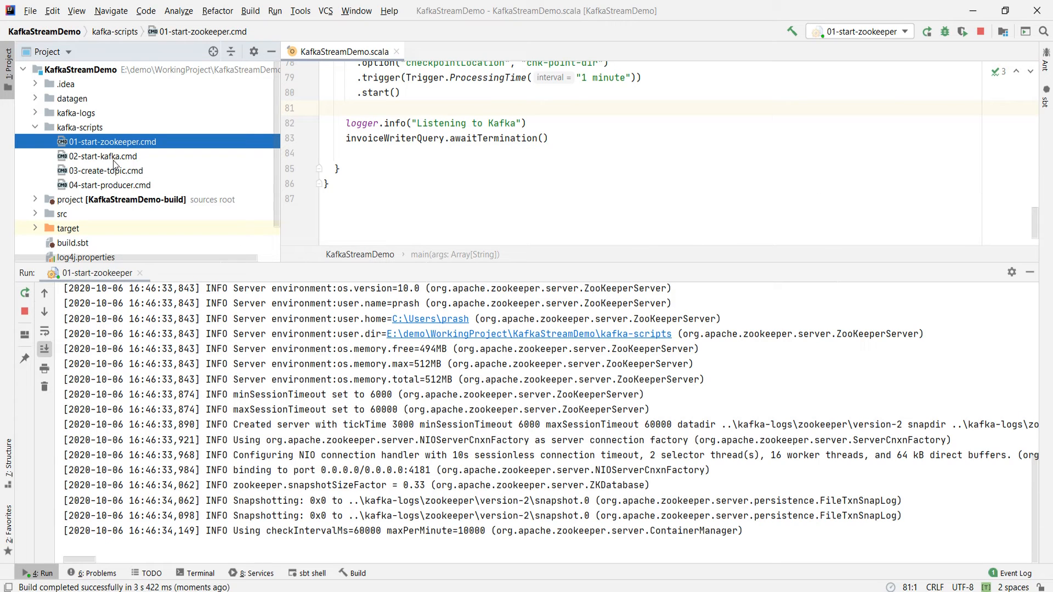
Run 02-start-kafka.cmd as a cmd shell to start the broker, and select 03-create-topic.cmd
{"action": "right_click", "coordinate": [104, 156]}
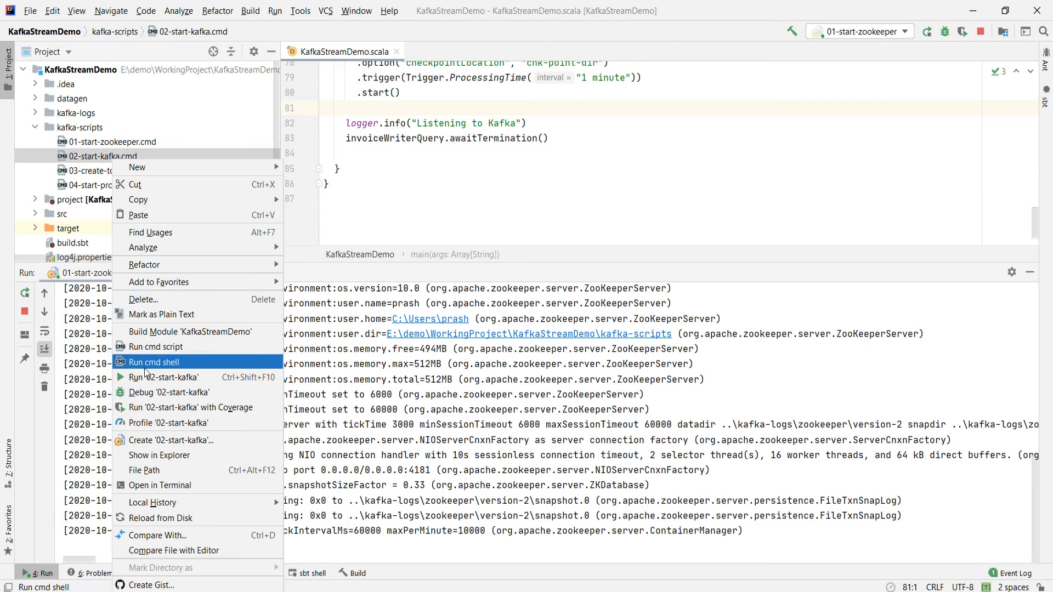
{"action": "left_click", "coordinate": [153, 362]}
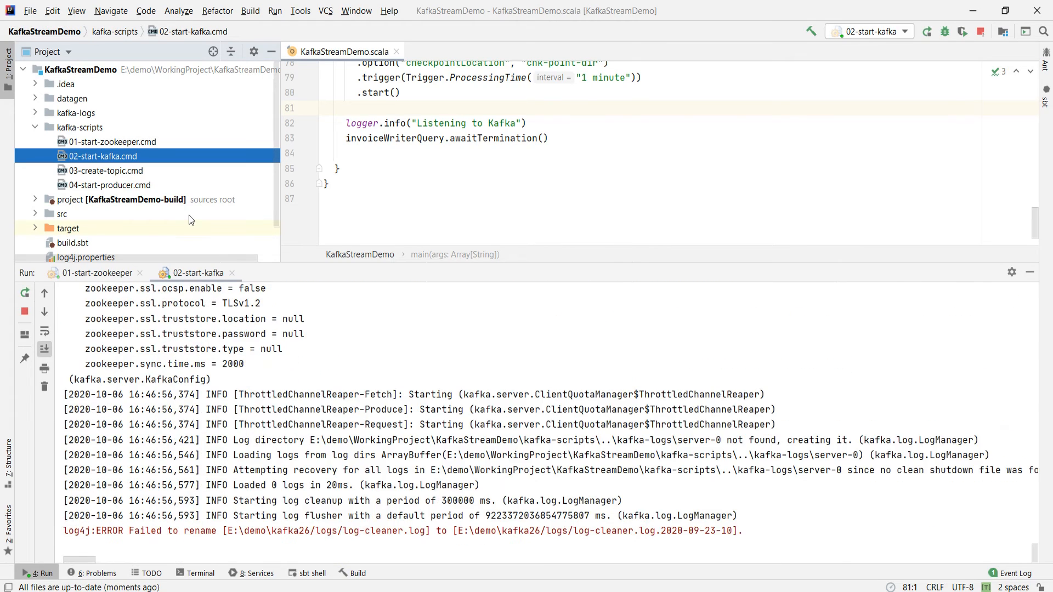
{"action": "left_click", "coordinate": [105, 170]}
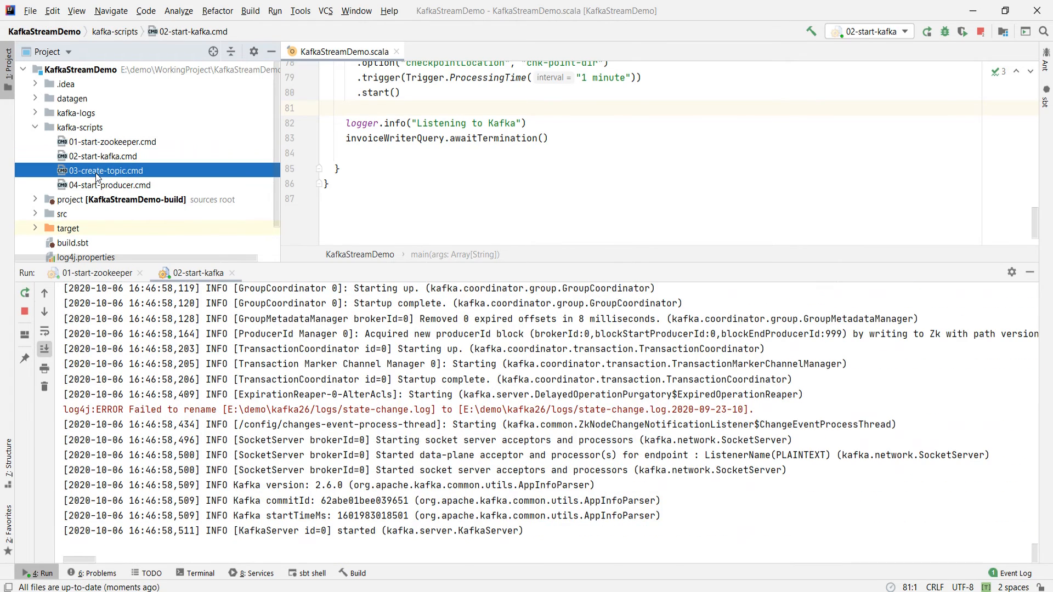
{"action": "left_click", "coordinate": [105, 171]}
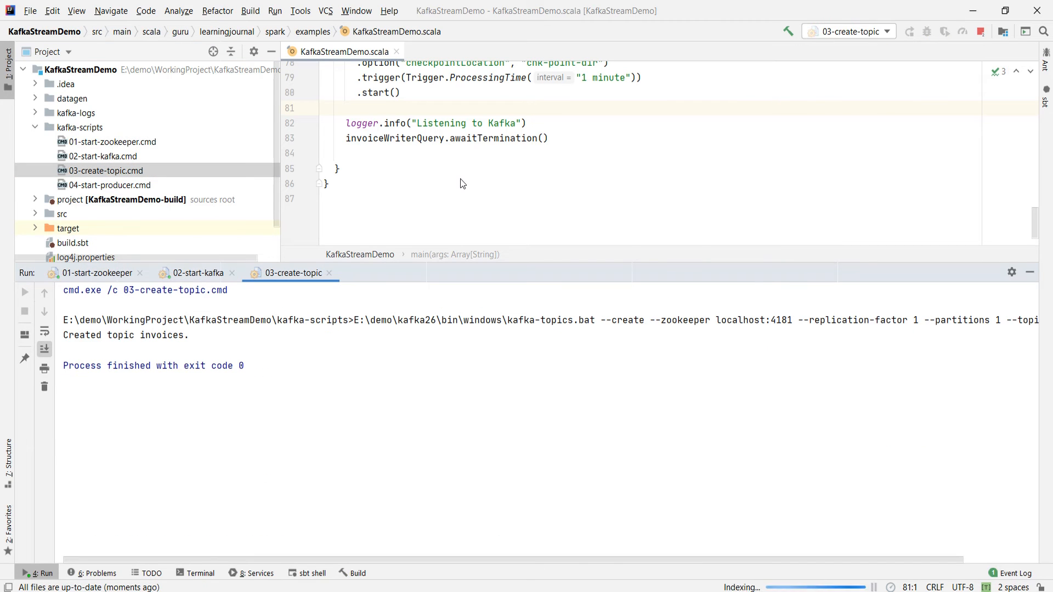
Launch 04-start-producer.cmd for the invoices topic and open samples.json
{"action": "left_click", "coordinate": [110, 185]}
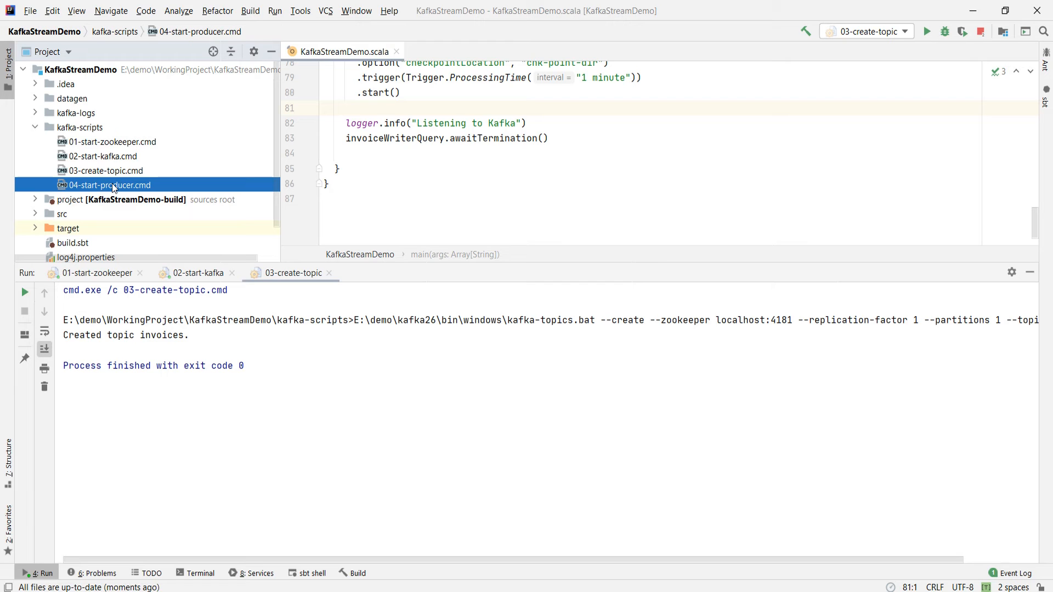
{"action": "right_click", "coordinate": [109, 185]}
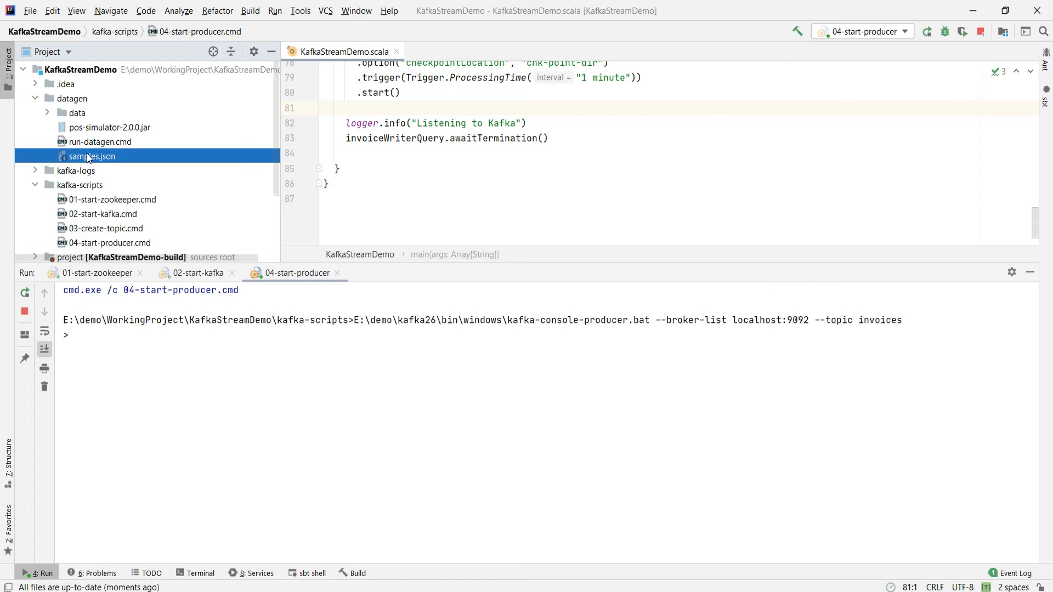
{"action": "double_click", "coordinate": [92, 156]}
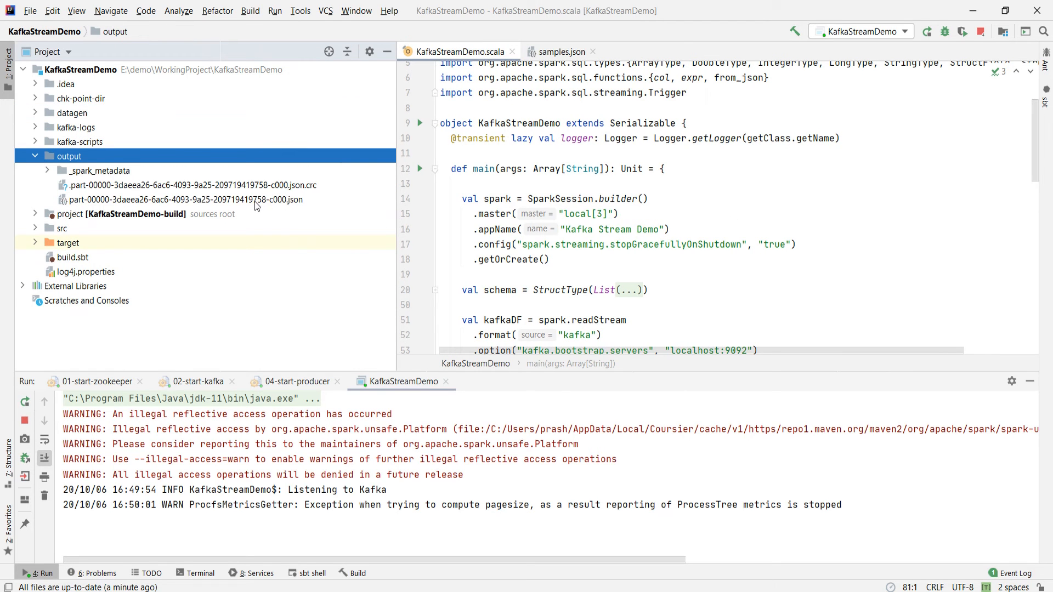
Inspect the part-00000 output JSON, close it, and check the output folder for new files
{"action": "double_click", "coordinate": [183, 200]}
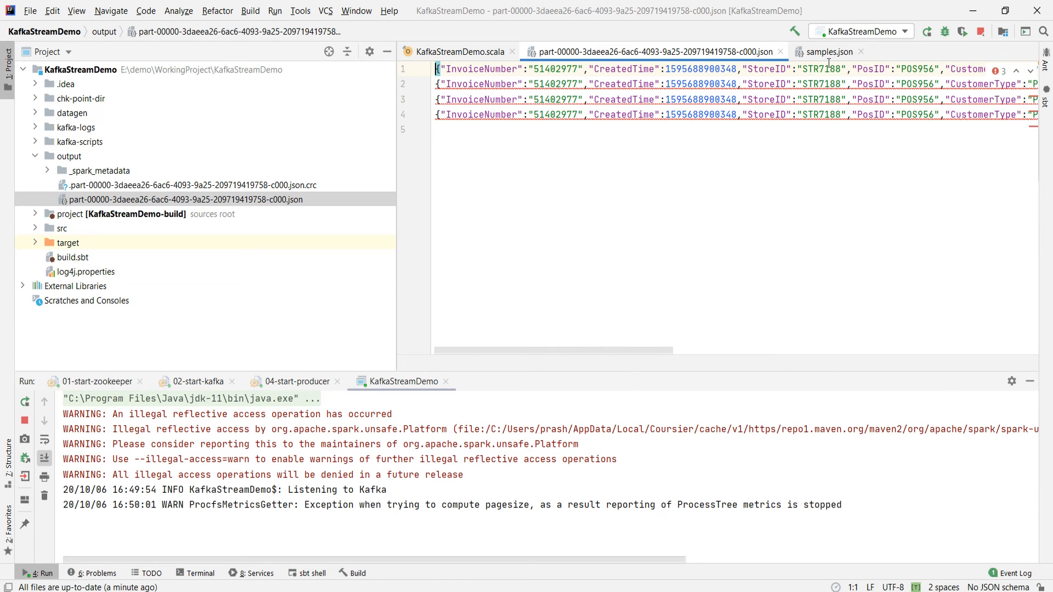
{"action": "mouse_move", "coordinate": [831, 51]}
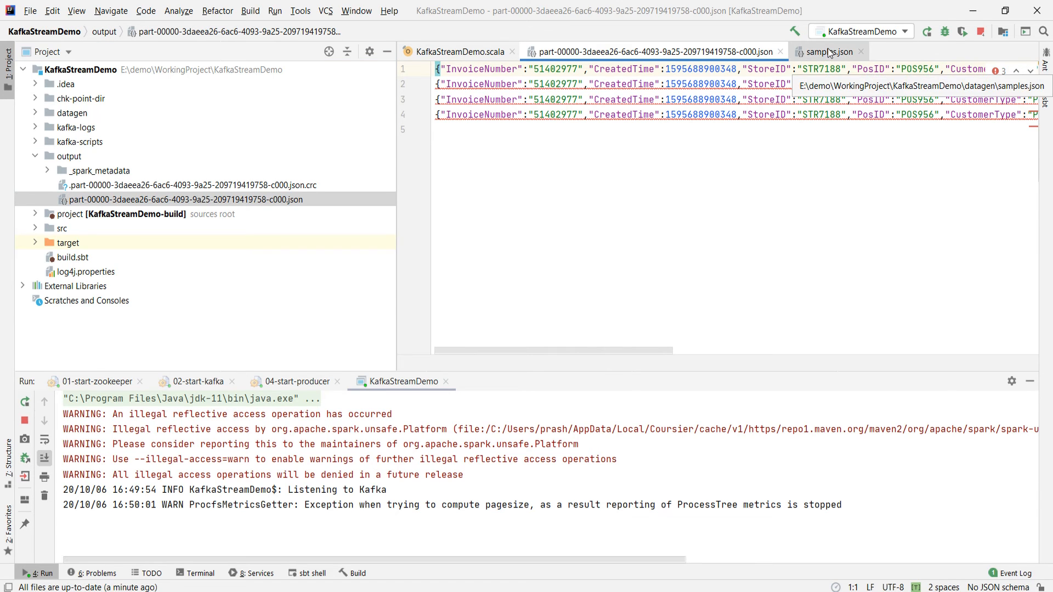
{"action": "left_click", "coordinate": [831, 51]}
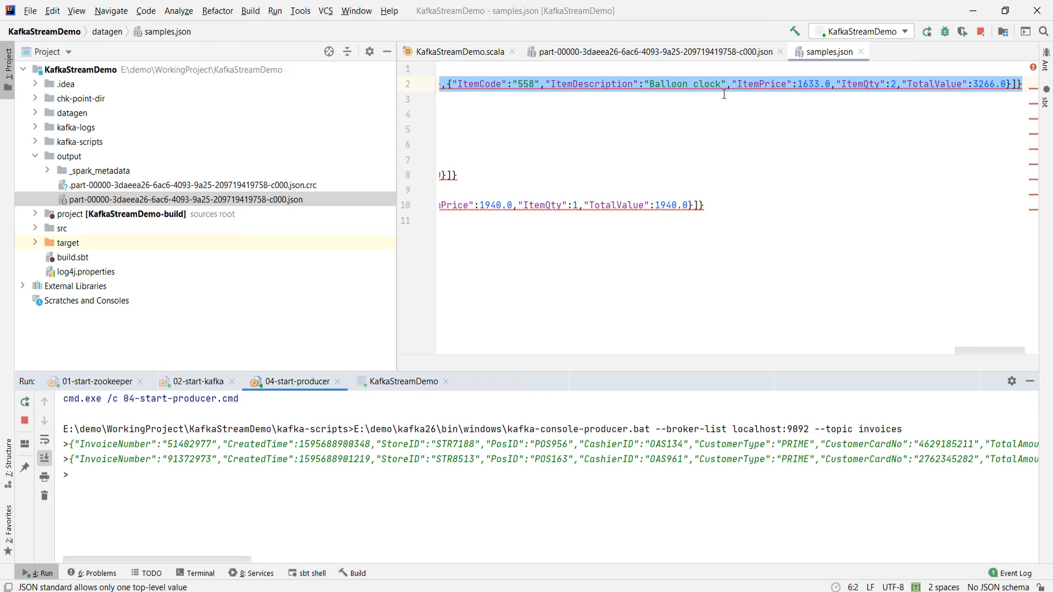
{"action": "left_click", "coordinate": [780, 51]}
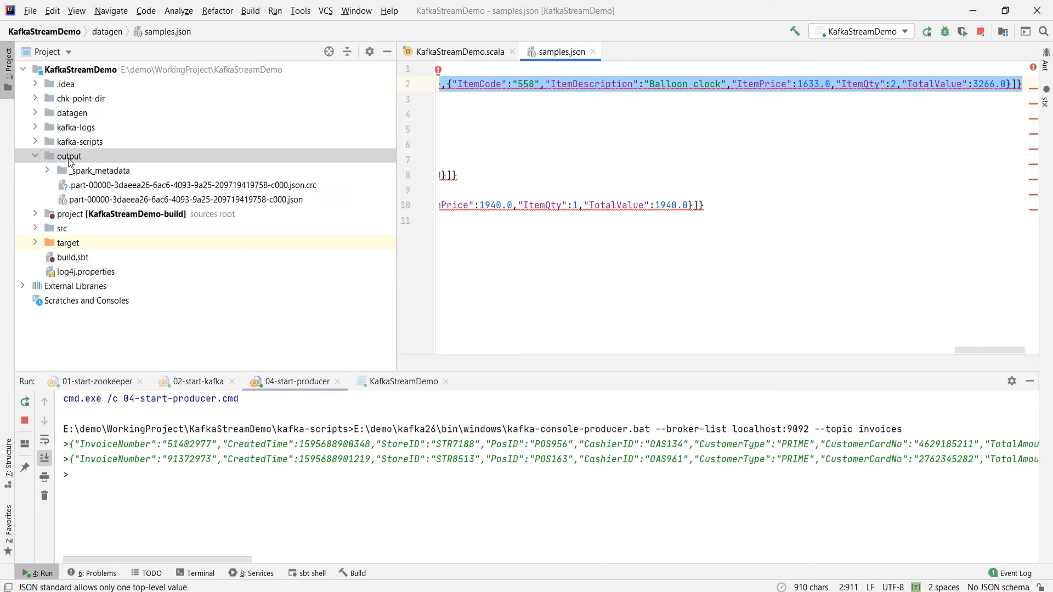
{"action": "left_click", "coordinate": [401, 381]}
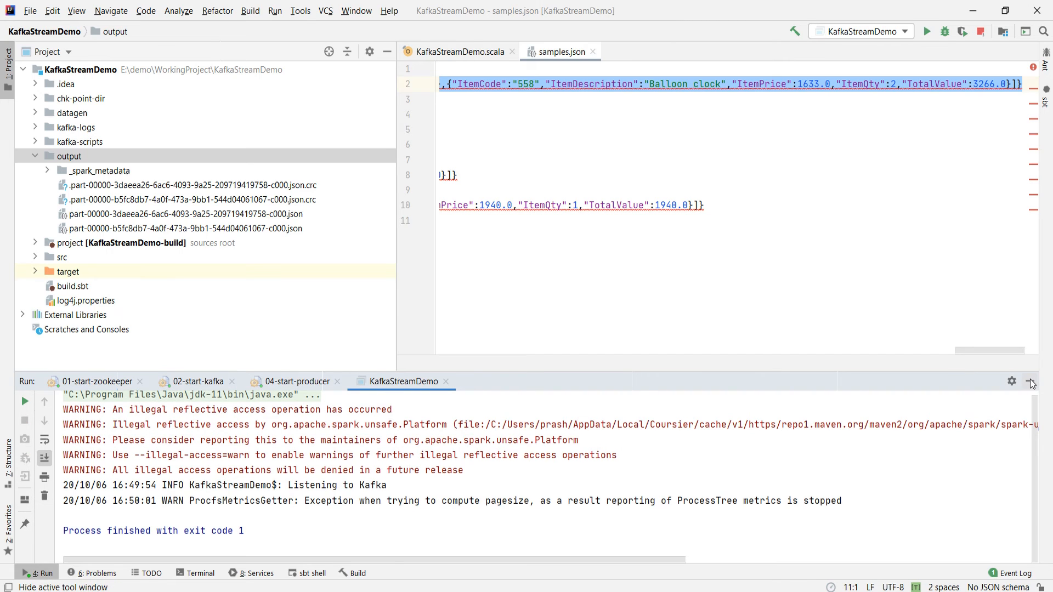
Hide the Run panel, close samples.json, and delete chk-point-dir, kafka-logs and output
{"action": "left_click", "coordinate": [981, 32]}
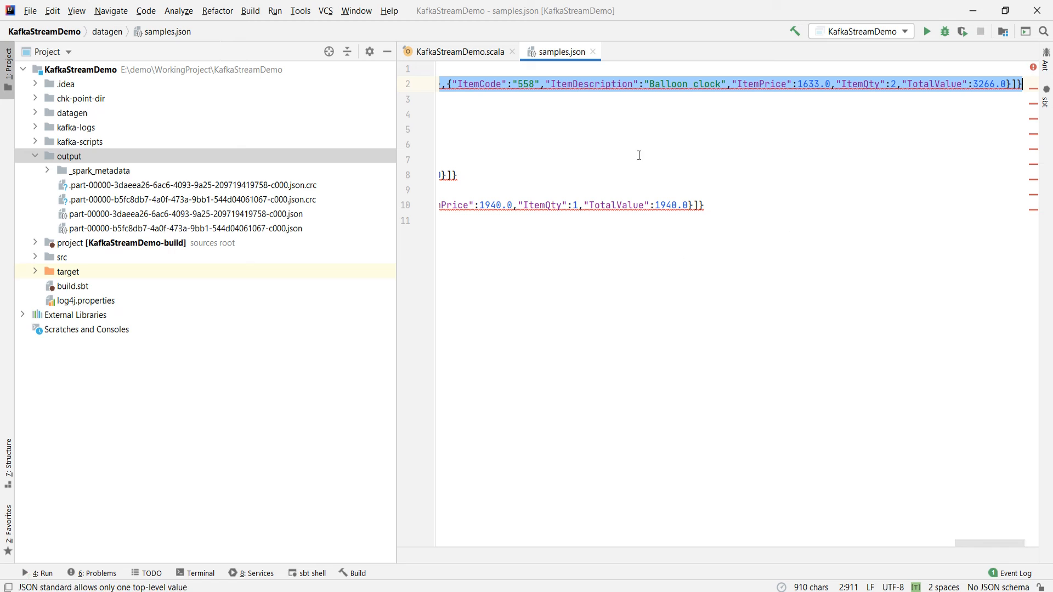
{"action": "left_click", "coordinate": [460, 52]}
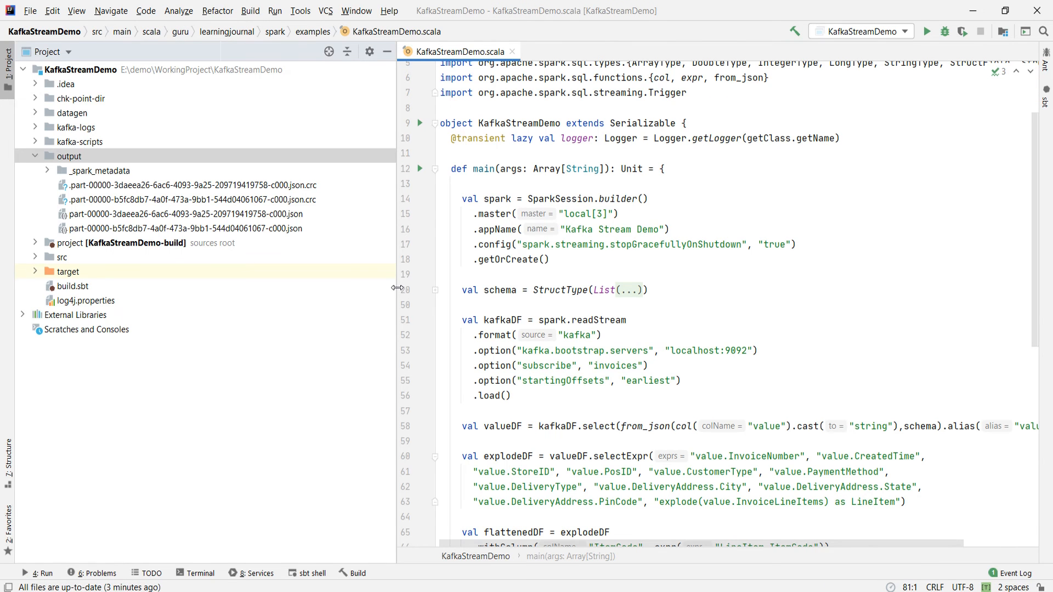
{"action": "left_click", "coordinate": [81, 98]}
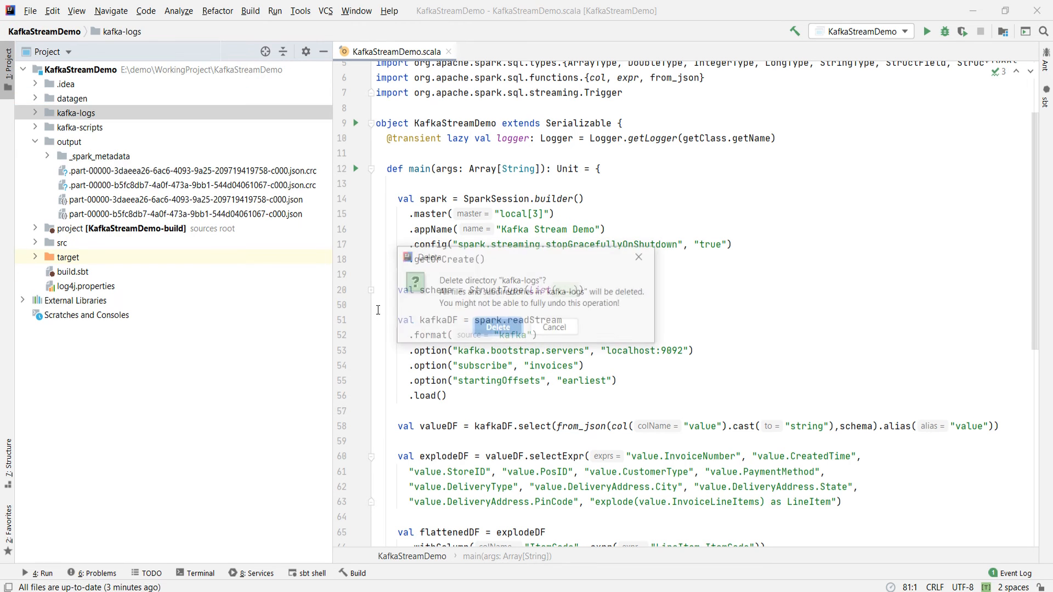
{"action": "left_click", "coordinate": [496, 327]}
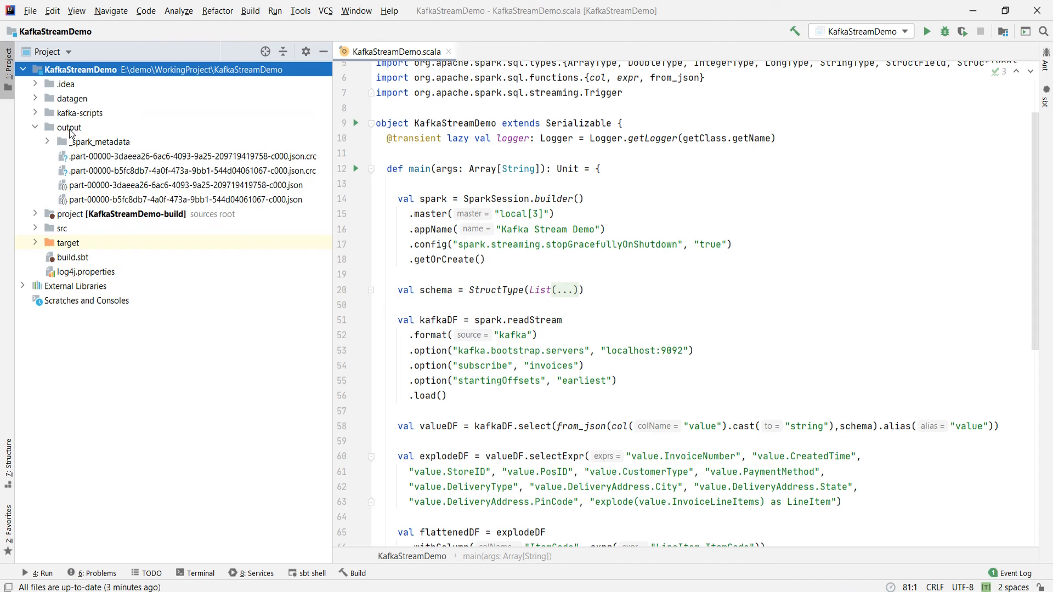
{"action": "key", "text": "Delete"}
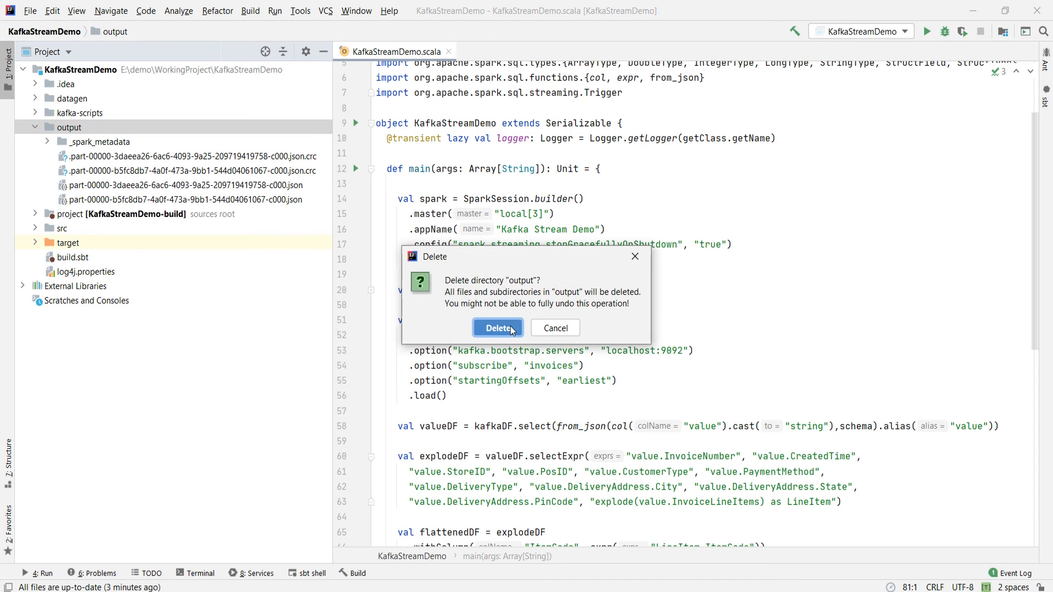
{"action": "left_click", "coordinate": [497, 328]}
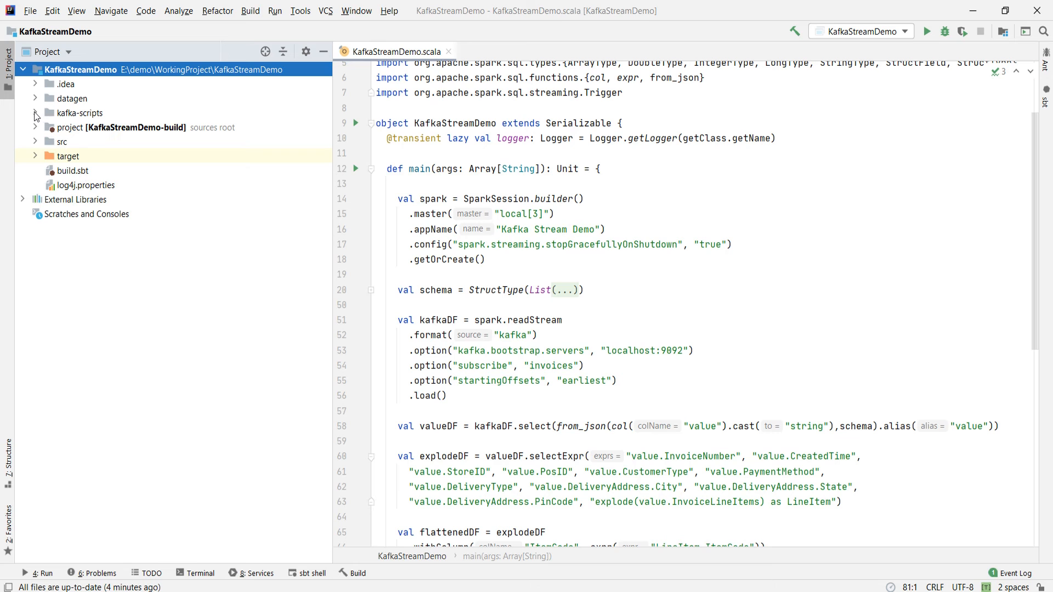
{"action": "right_click", "coordinate": [91, 127]}
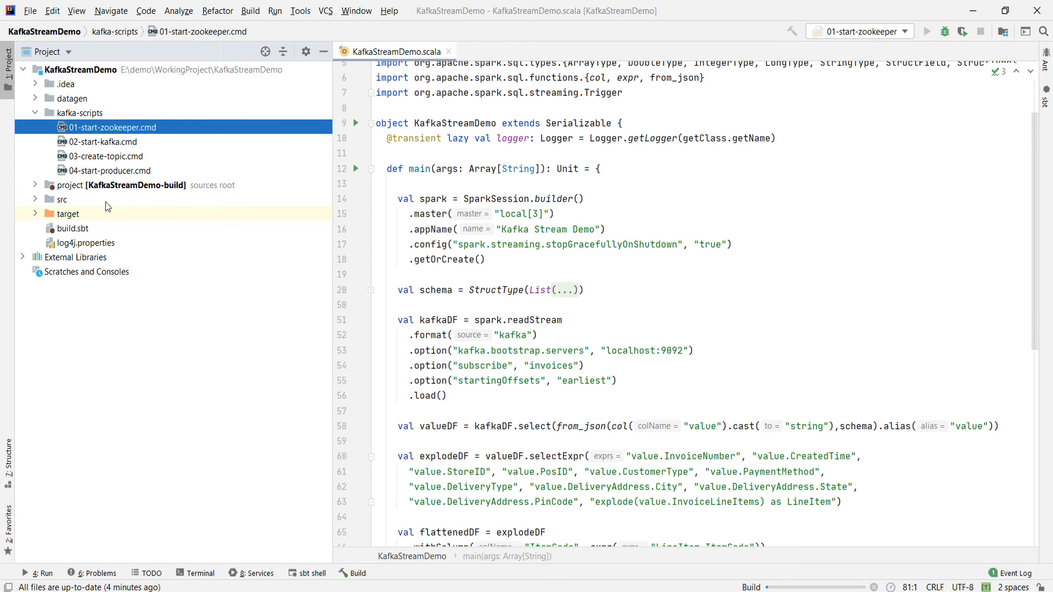
Rerun the ZooKeeper, Kafka and create-topic scripts, then launch the Spark streaming application
{"action": "left_click", "coordinate": [925, 32]}
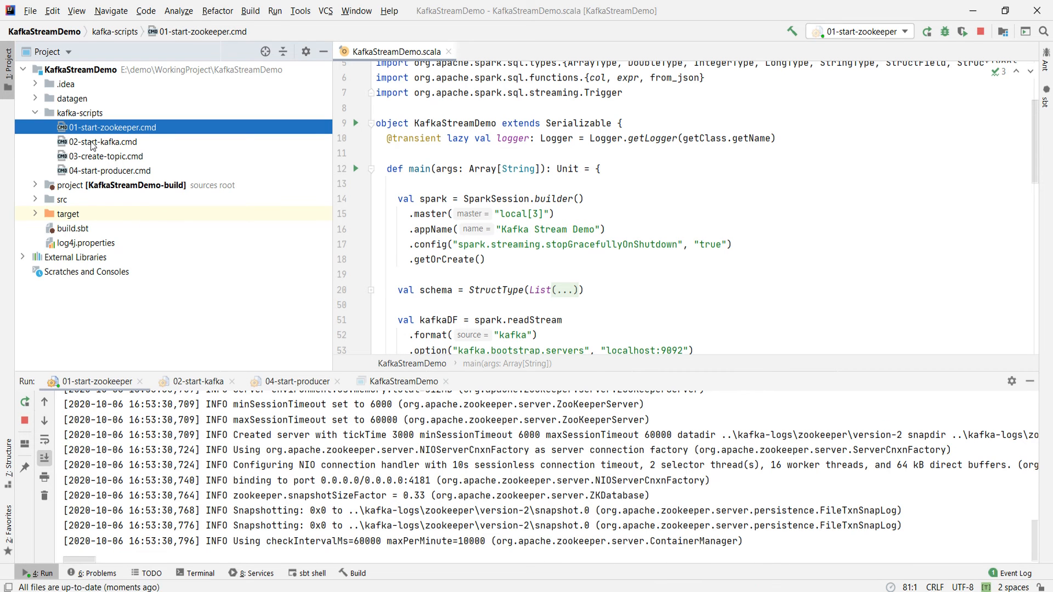
{"action": "right_click", "coordinate": [102, 141]}
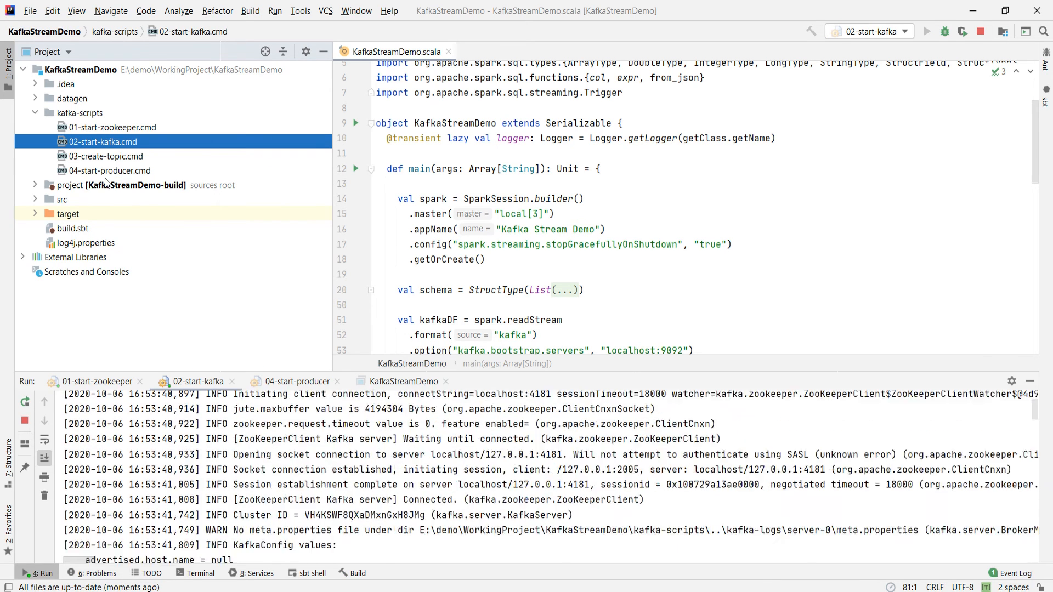
{"action": "left_click", "coordinate": [106, 156]}
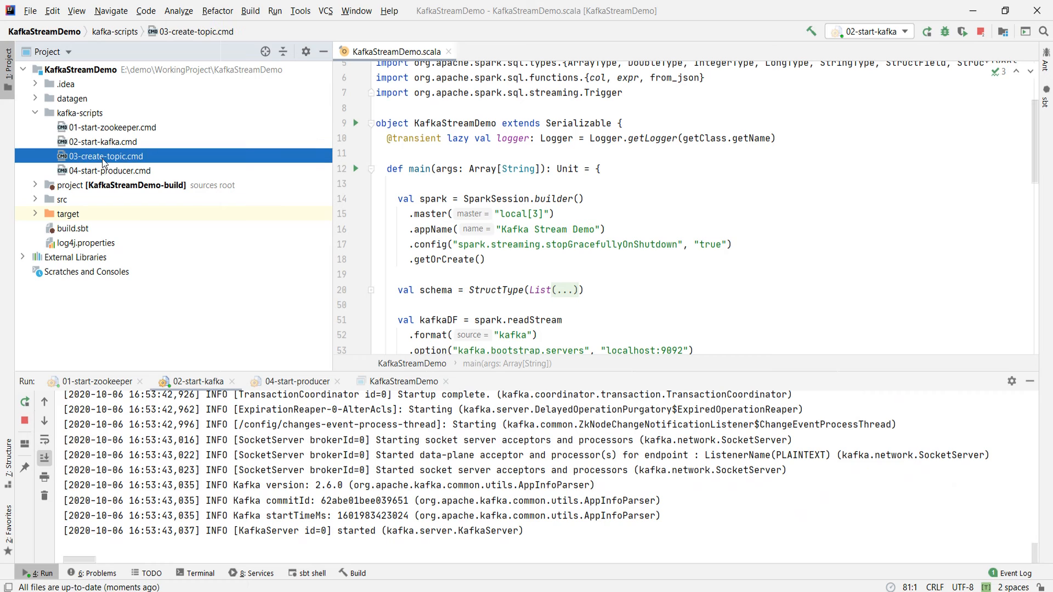
{"action": "right_click", "coordinate": [104, 156]}
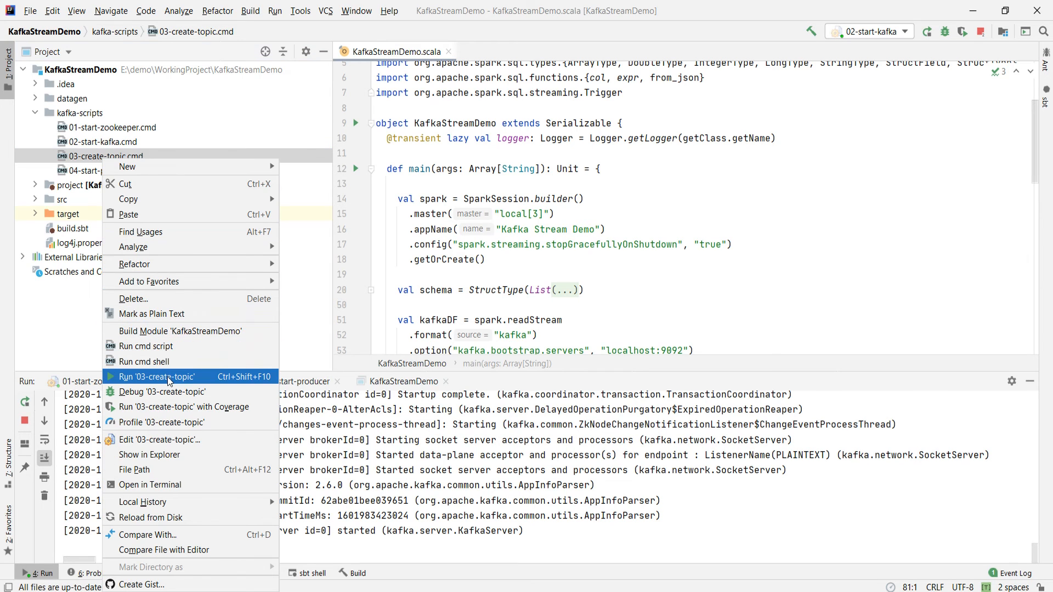
{"action": "left_click", "coordinate": [157, 377]}
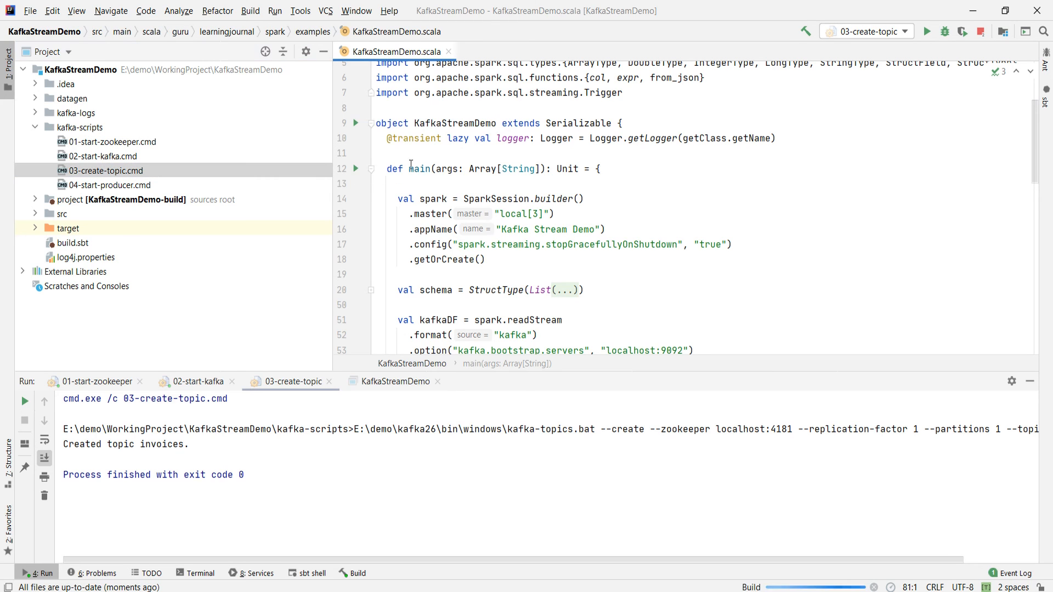
{"action": "left_click", "coordinate": [925, 31]}
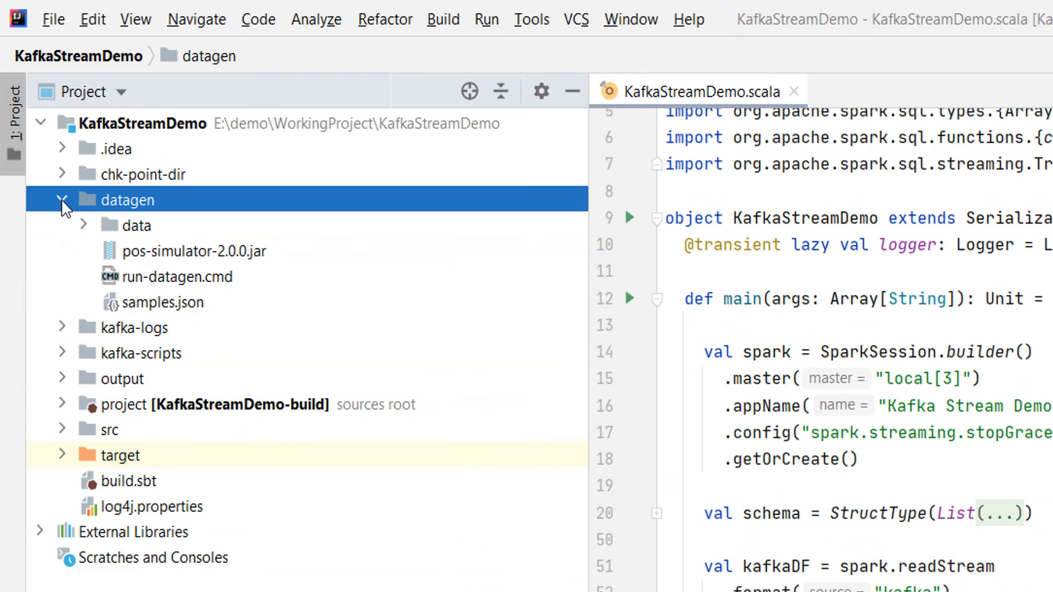
Open run-datagen.cmd from the datagen folder and run it to start the PosSimulator
{"action": "left_click", "coordinate": [191, 251]}
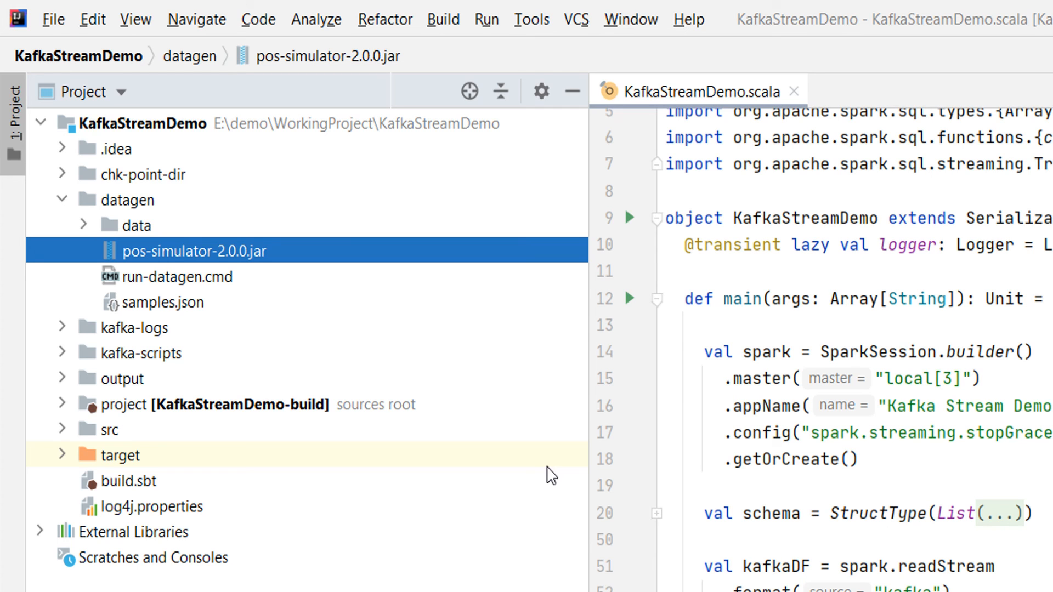
{"action": "mouse_move", "coordinate": [155, 285]}
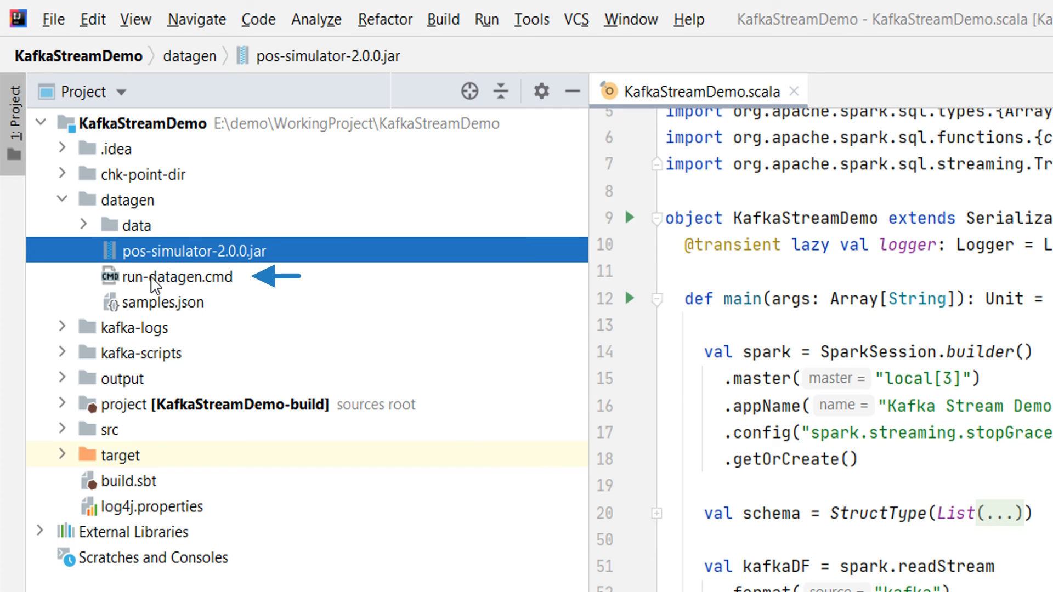
{"action": "double_click", "coordinate": [181, 277]}
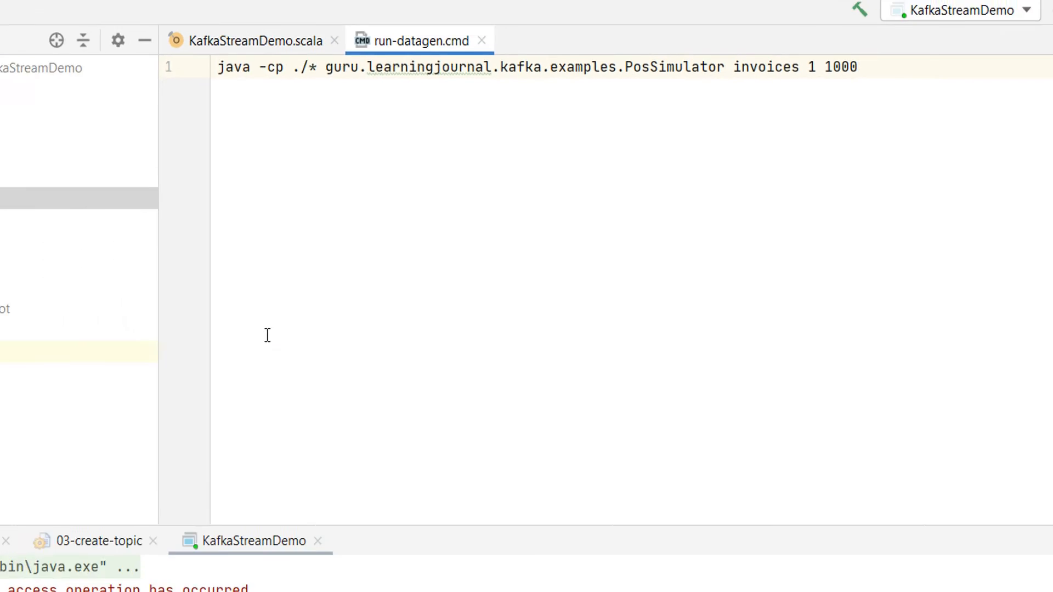
{"action": "right_click", "coordinate": [81, 156]}
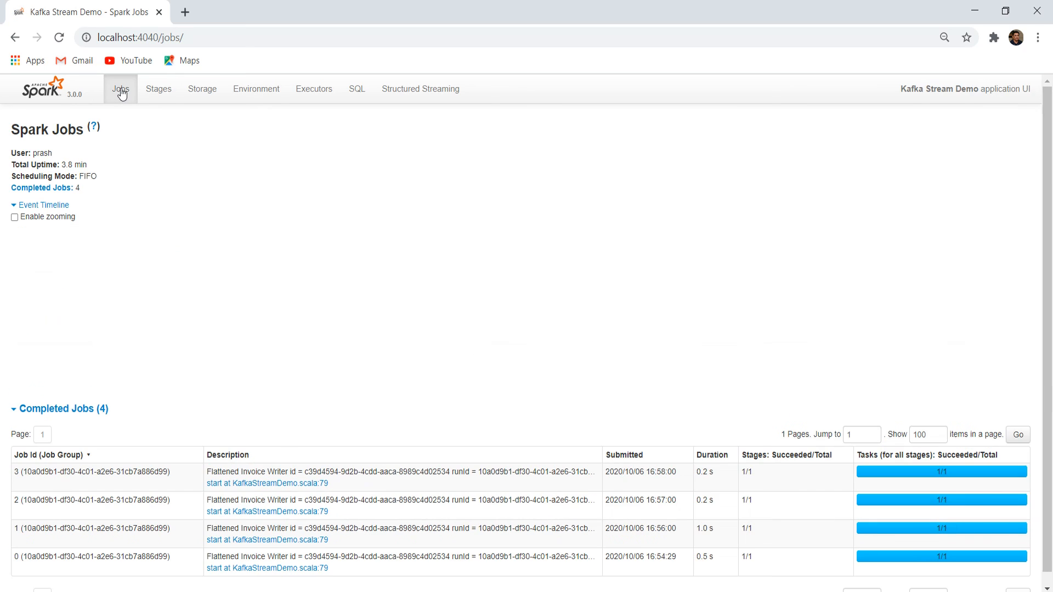
Show the Spark UI Jobs page with four completed Flattened Invoice Writer jobs
{"action": "left_click", "coordinate": [42, 205]}
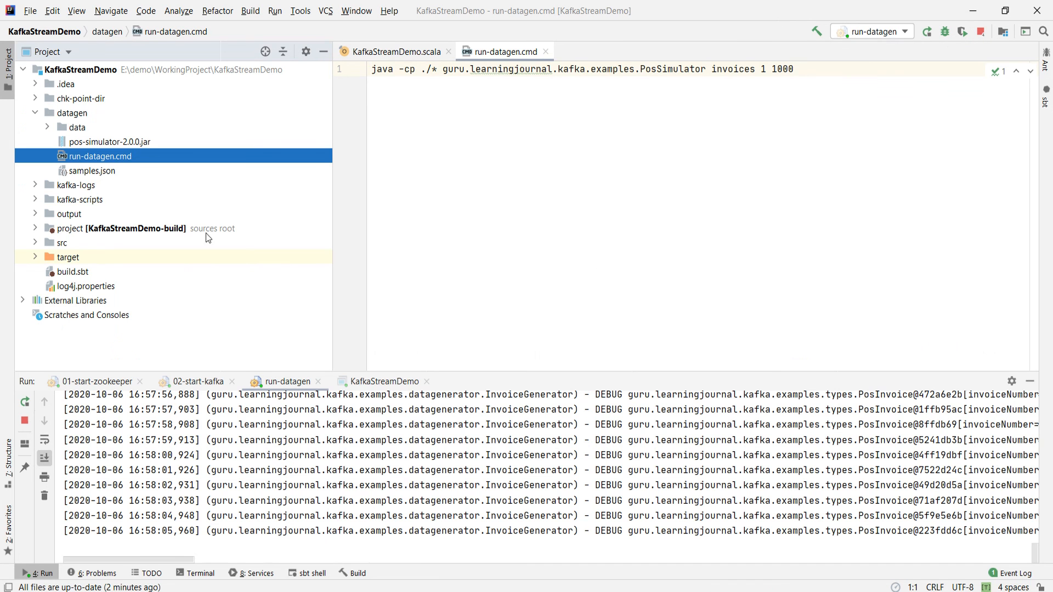
Collapse datagen, expand output to review the part JSON files, and list processes to stop
{"action": "left_click", "coordinate": [35, 112]}
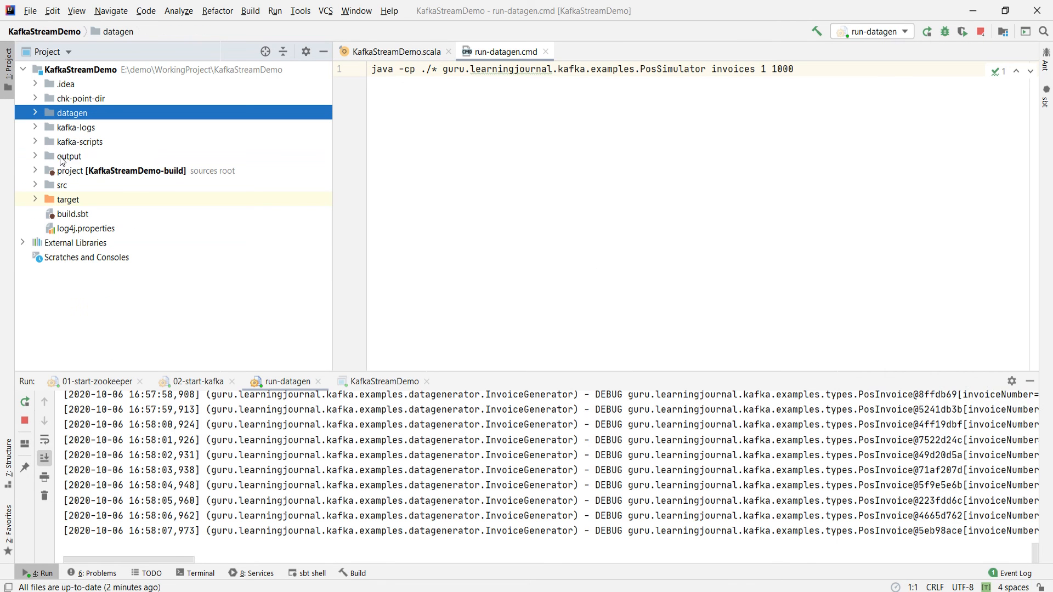
{"action": "left_click", "coordinate": [69, 156]}
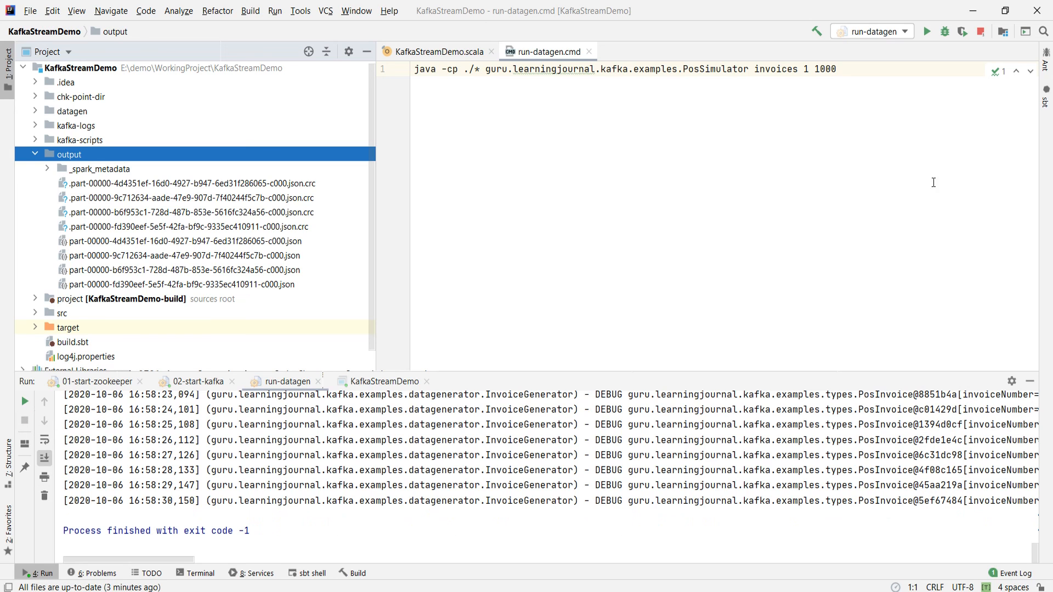
{"action": "left_click", "coordinate": [980, 32]}
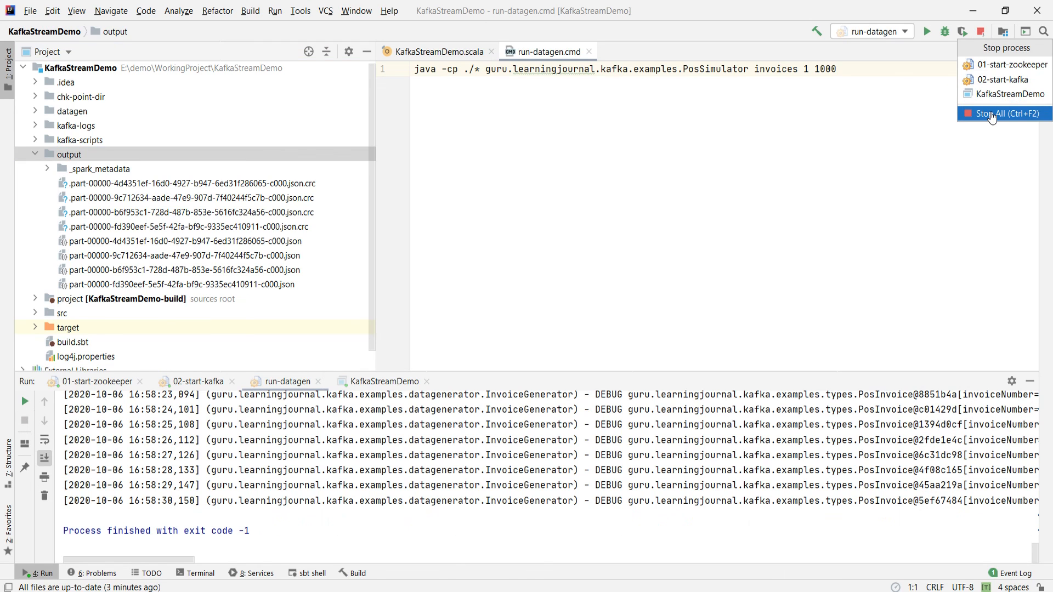